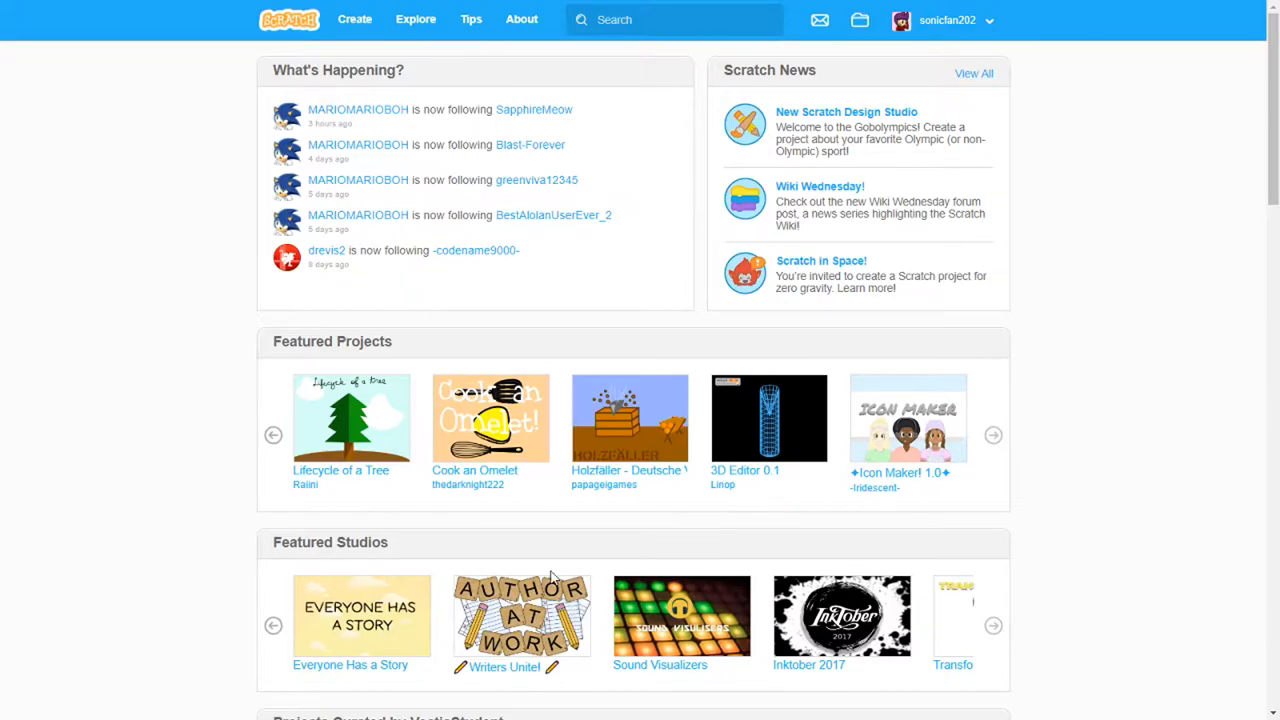
Open the account's Profile and view all of its Shared Projects
{"action": "scroll", "scroll_direction": "down", "scroll_amount": 3}
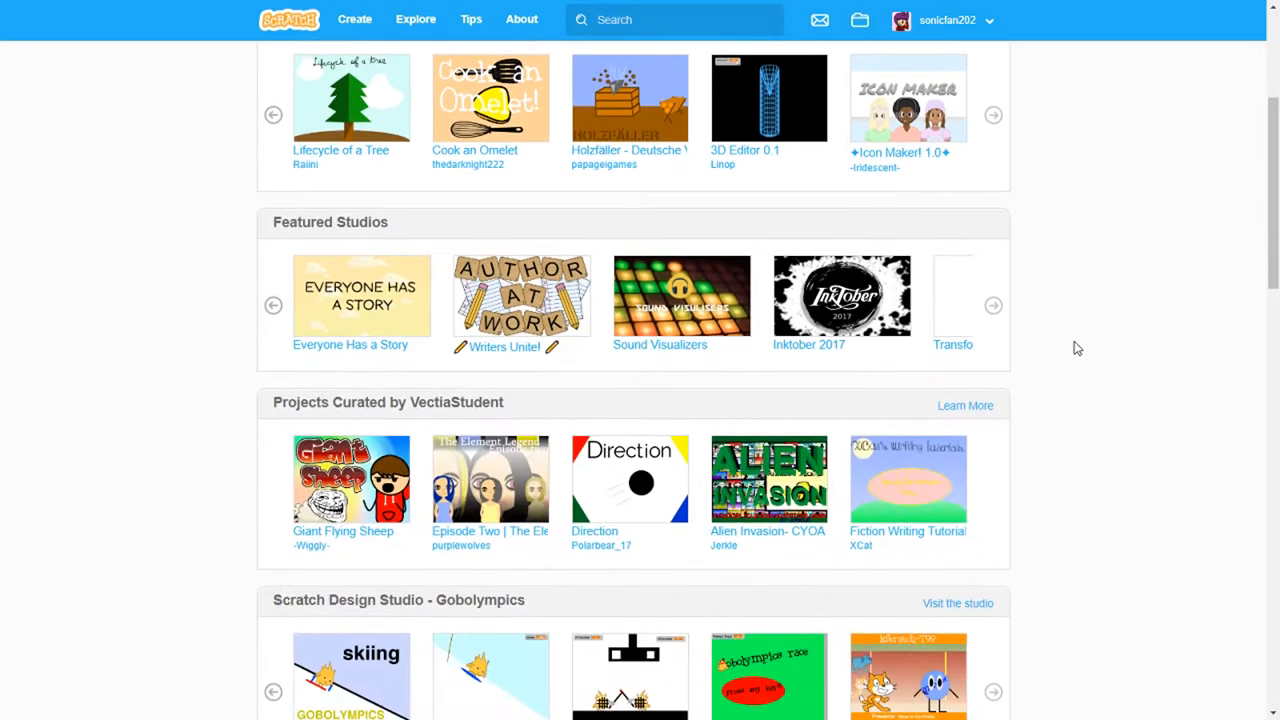
{"action": "scroll", "scroll_direction": "down", "scroll_amount": 3}
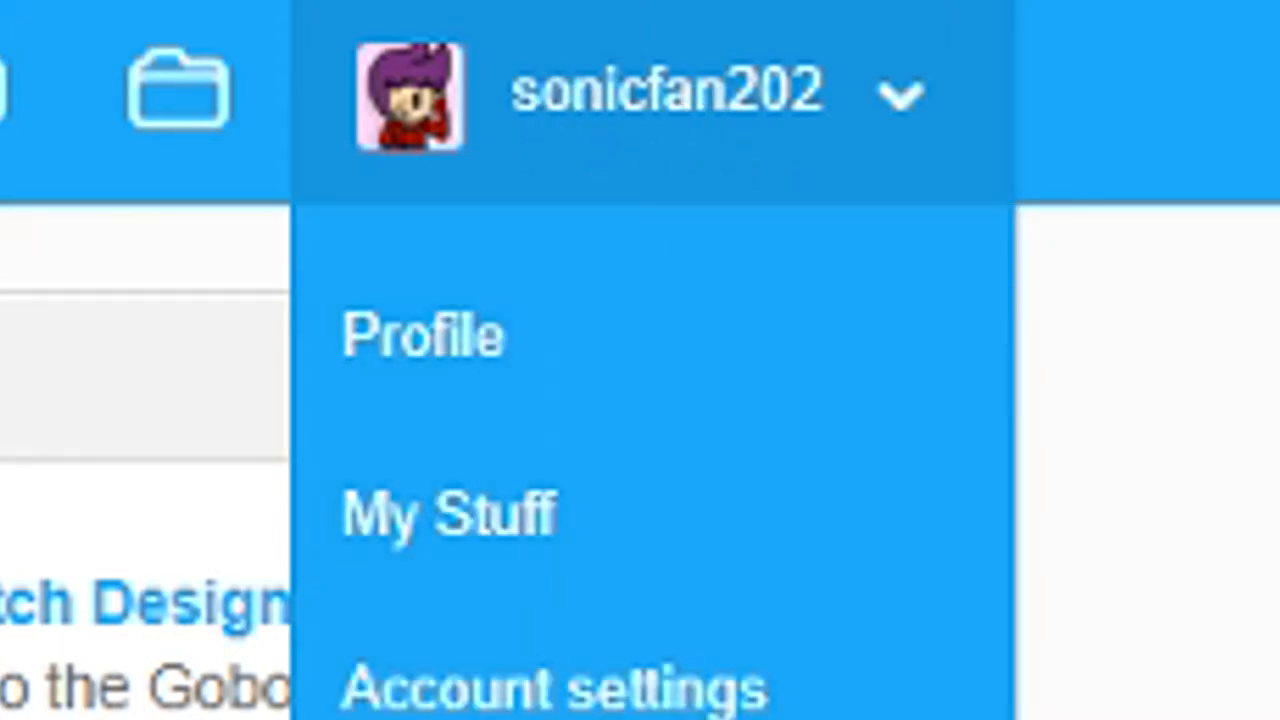
{"action": "left_click", "coordinate": [423, 335]}
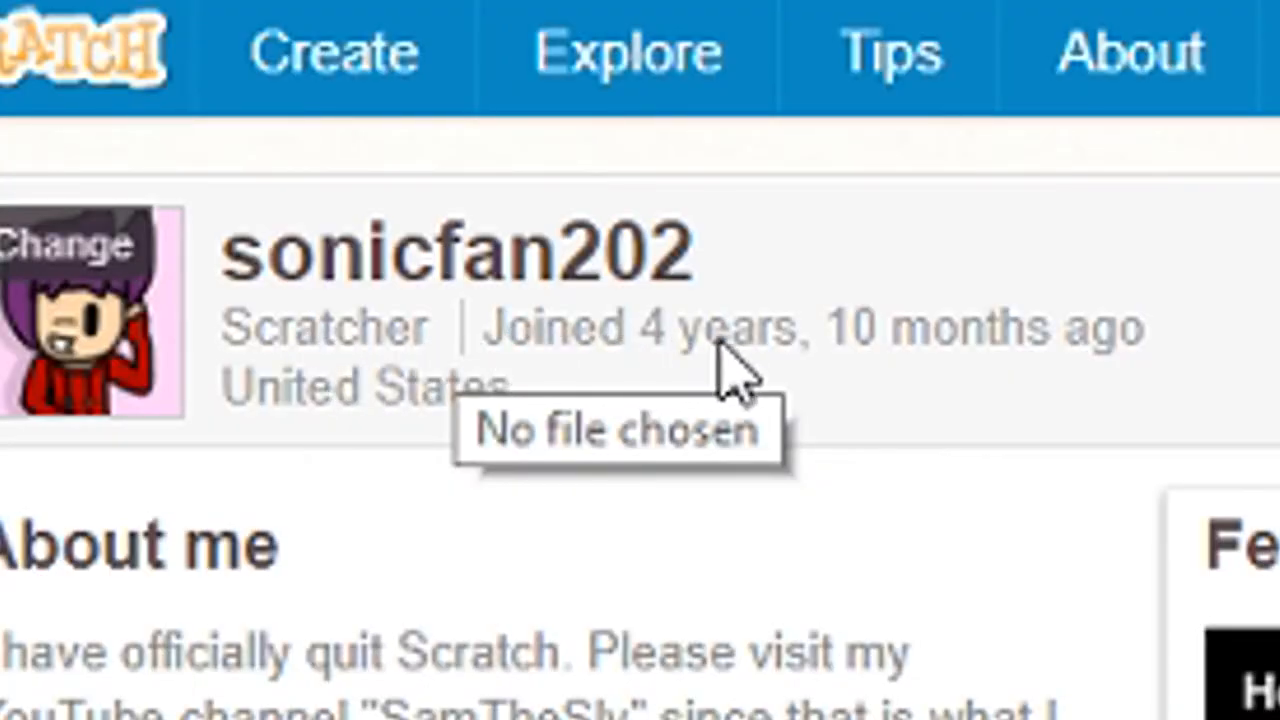
{"action": "mouse_move", "coordinate": [735, 390]}
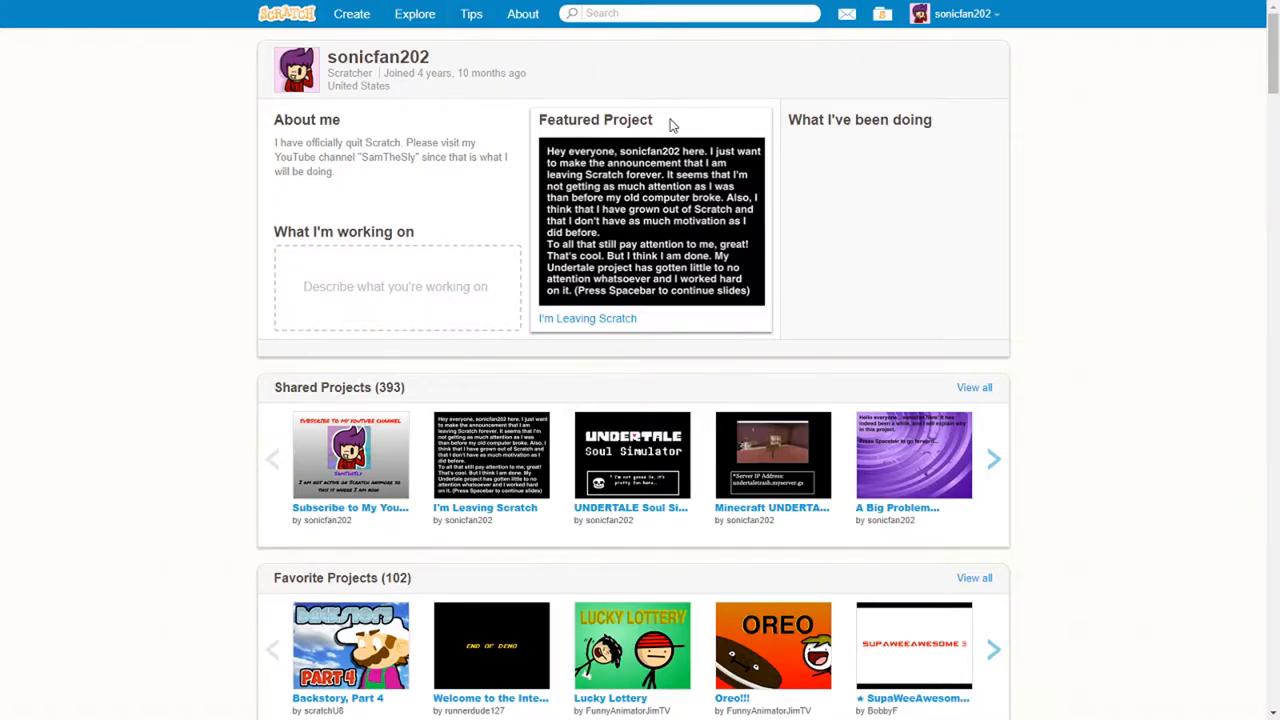
{"action": "left_click", "coordinate": [685, 13]}
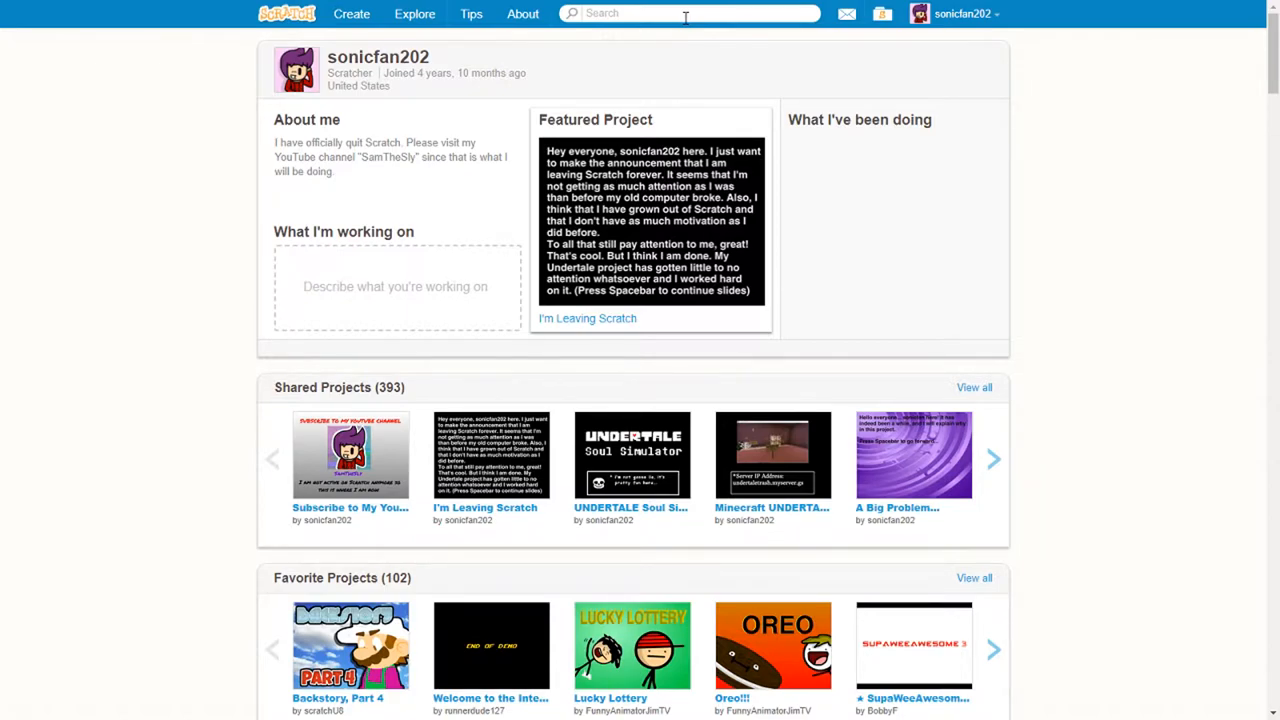
{"action": "scroll", "scroll_direction": "down", "scroll_amount": 3}
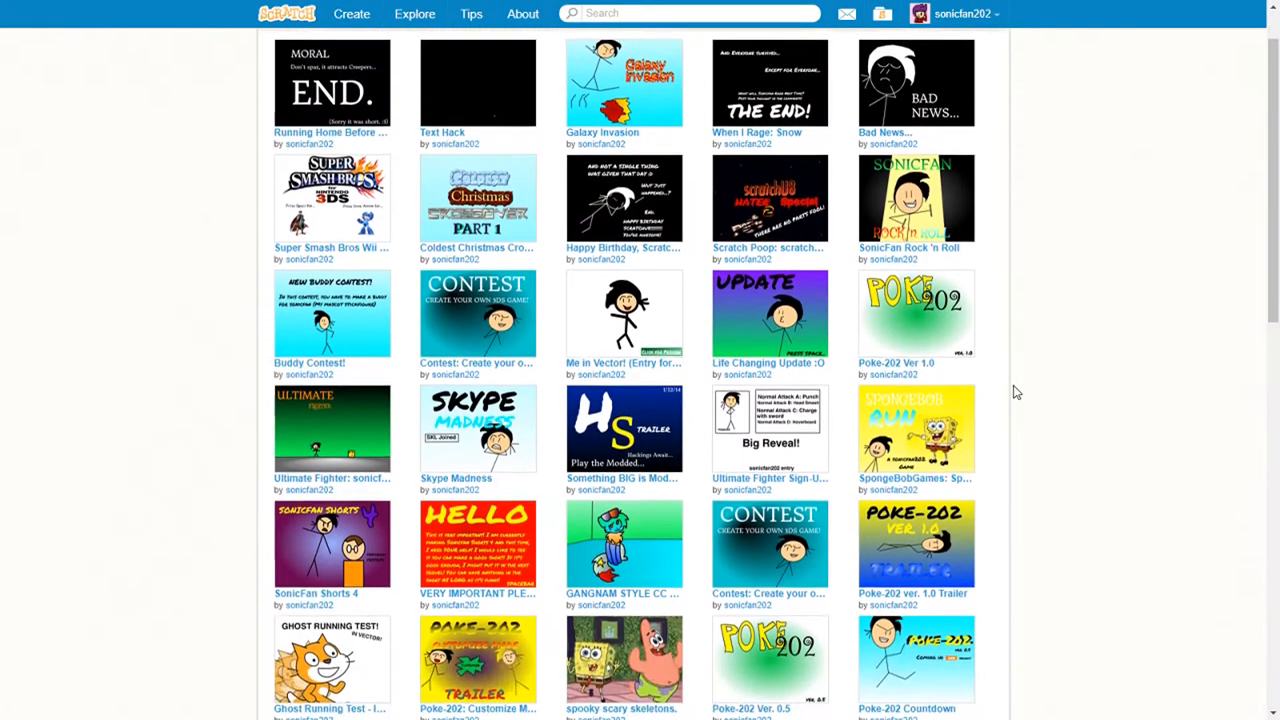
Open the SpongeBobGames: SpongeBob Run project from the shared projects grid
{"action": "scroll", "scroll_direction": "down", "scroll_amount": 3}
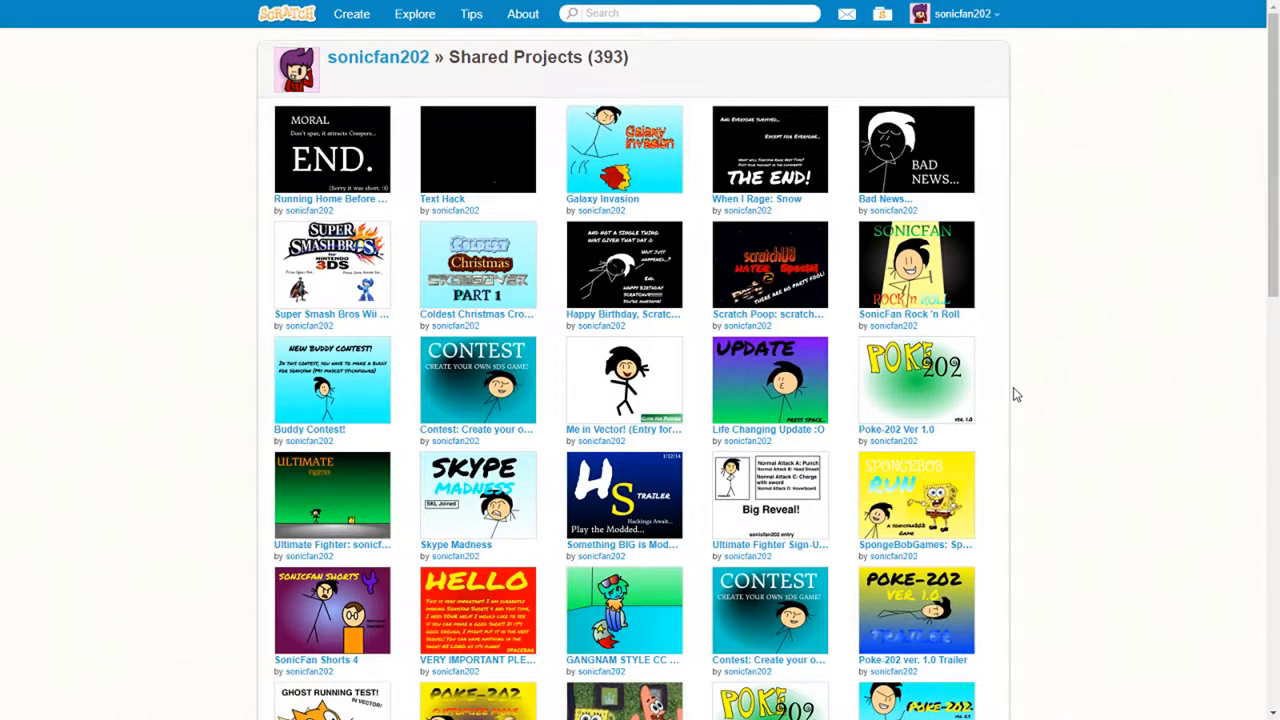
{"action": "left_click", "coordinate": [916, 496]}
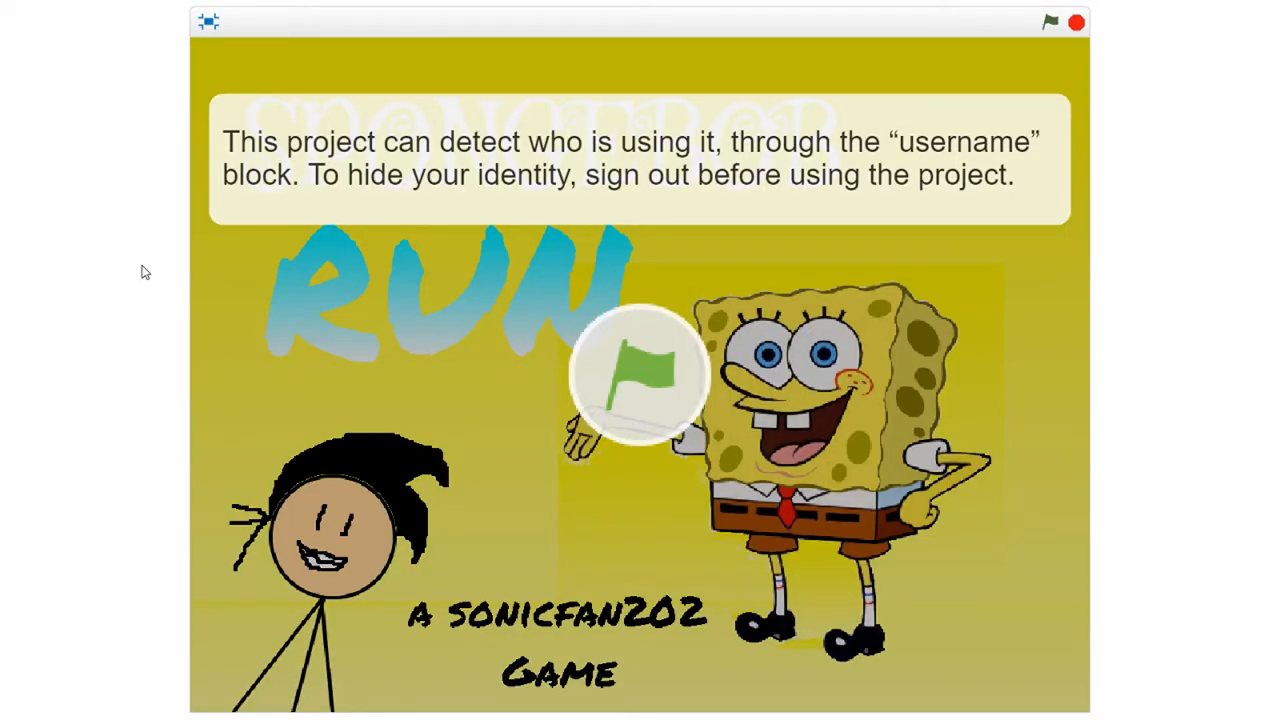
Play SpongeBob Run to game over, replay it to a 1515 score, and exit full-screen
{"action": "left_click", "coordinate": [635, 380]}
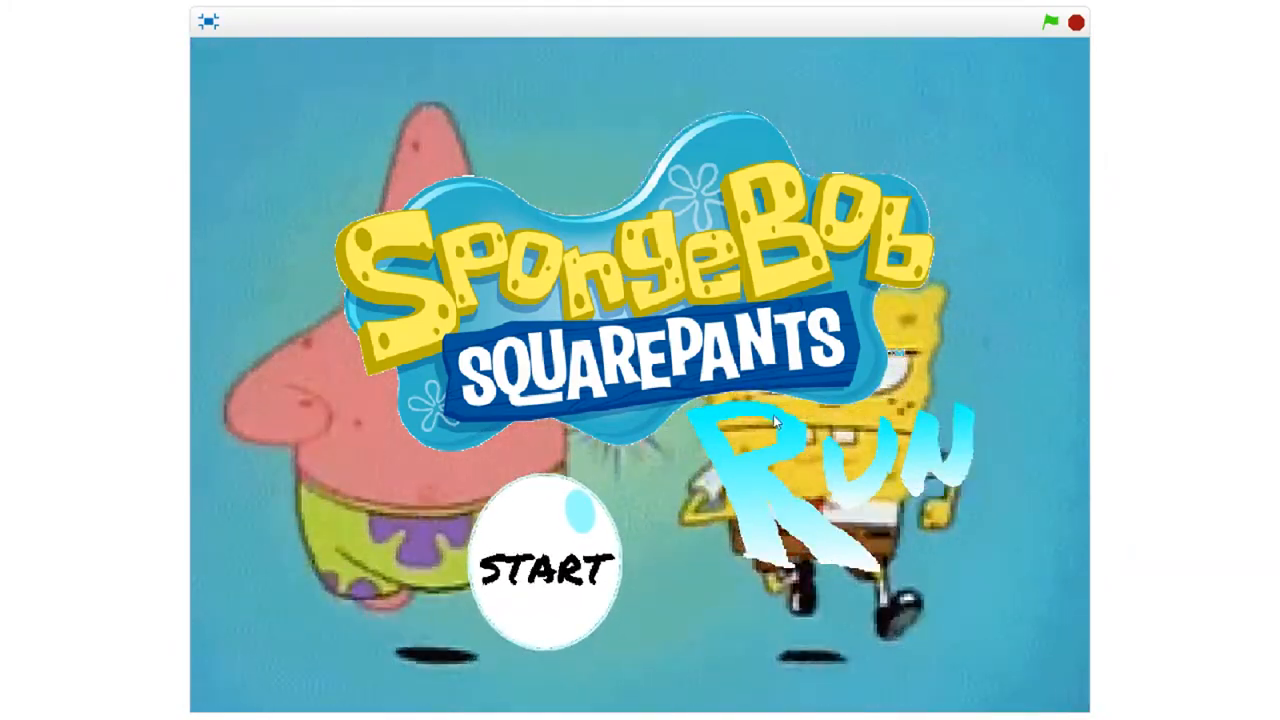
{"action": "left_click", "coordinate": [544, 563]}
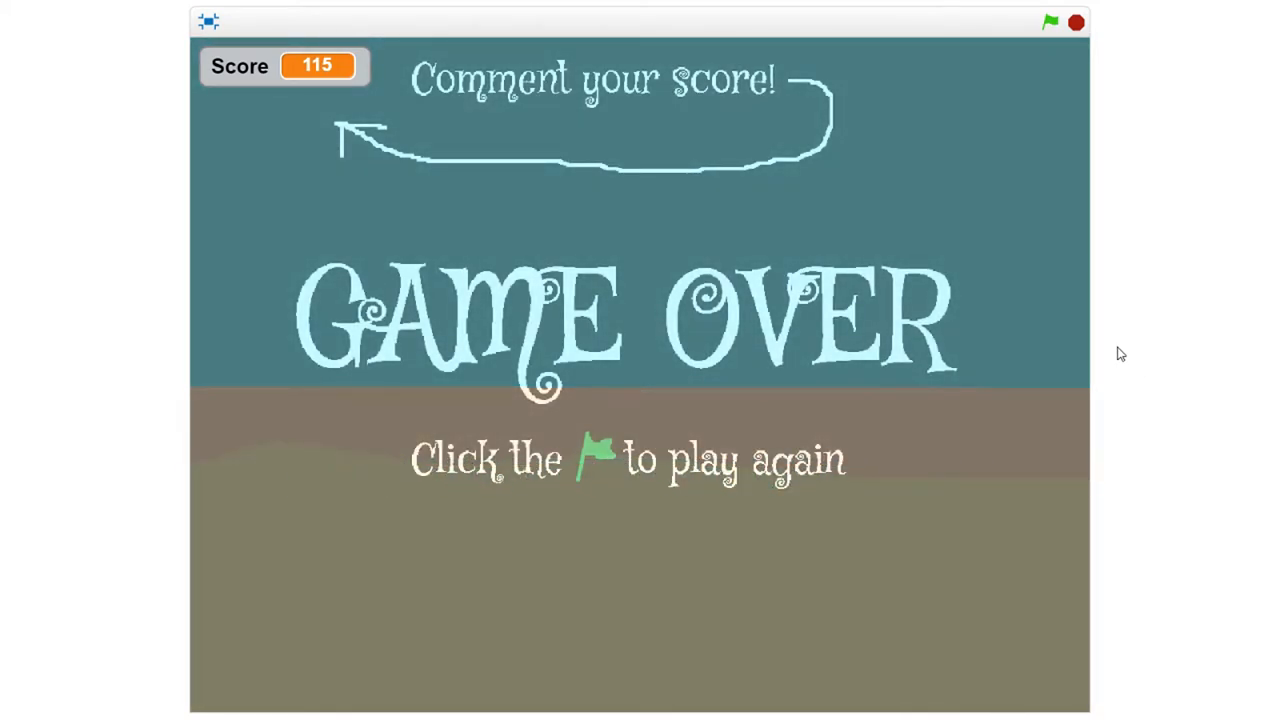
{"action": "left_click", "coordinate": [1050, 24]}
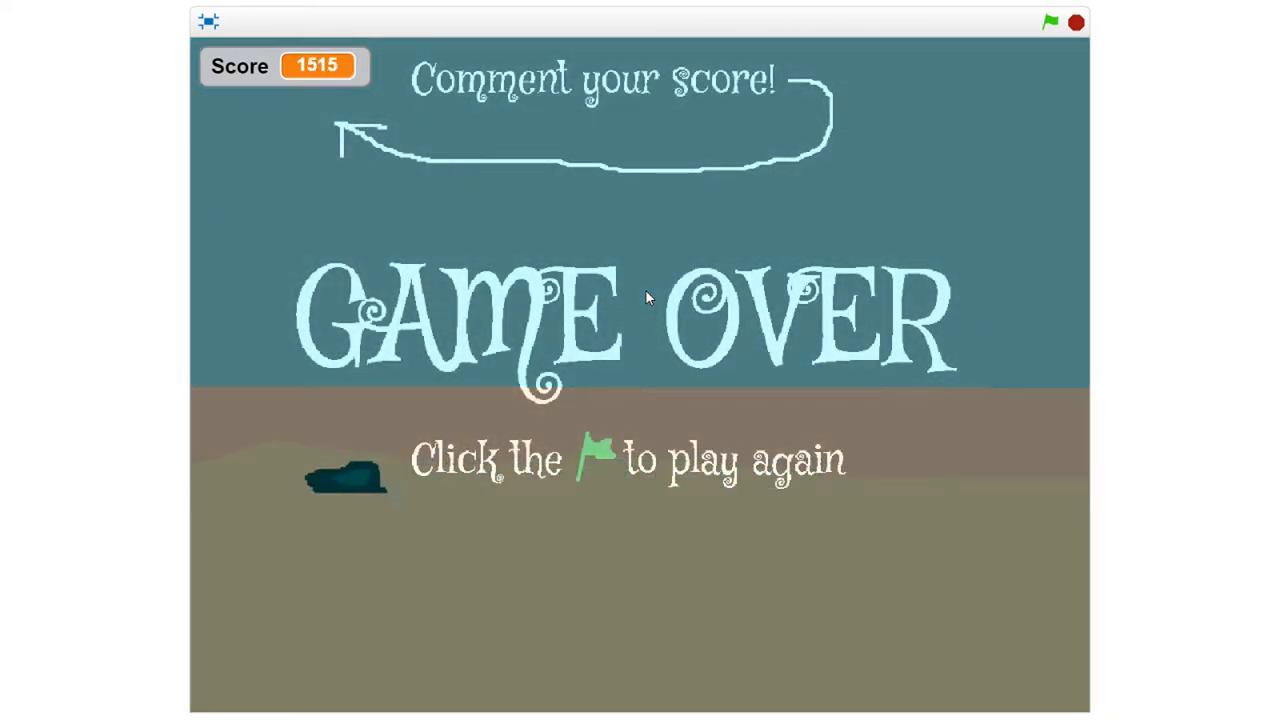
{"action": "left_click", "coordinate": [1073, 27]}
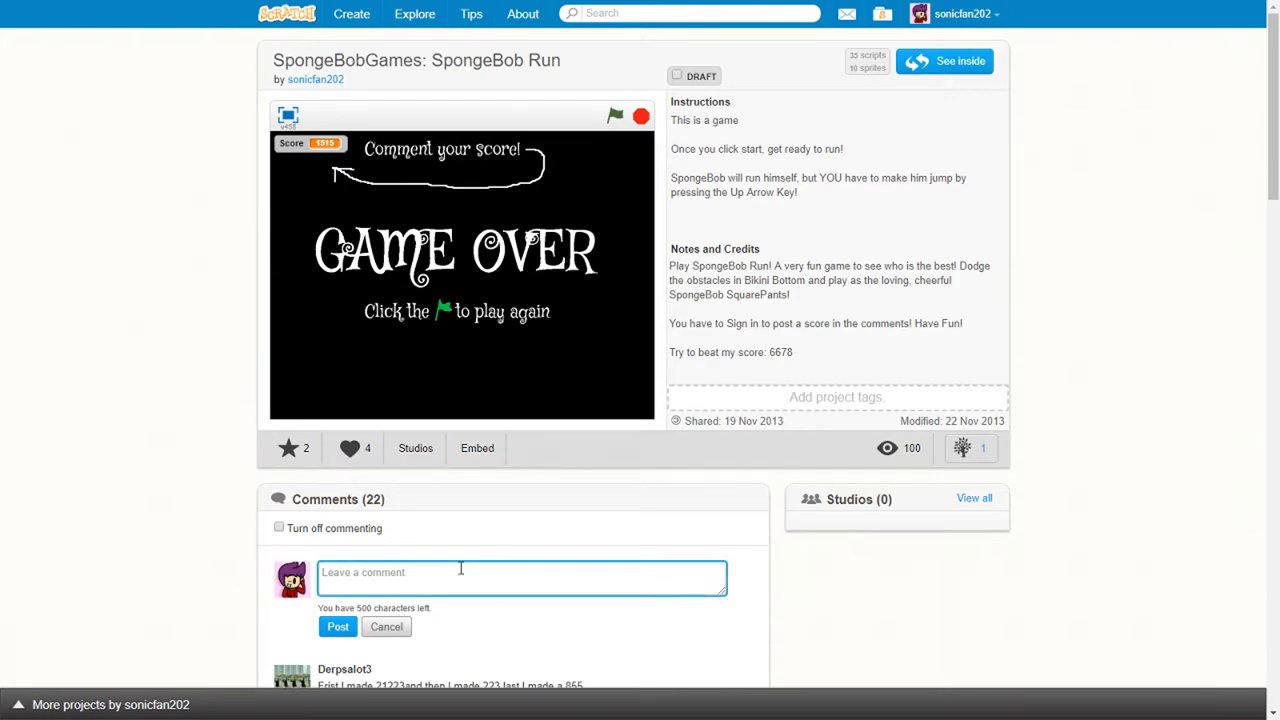
Post 1515 as a comment and highlight the 6678 score in the Notes
{"action": "type", "text": "1515"}
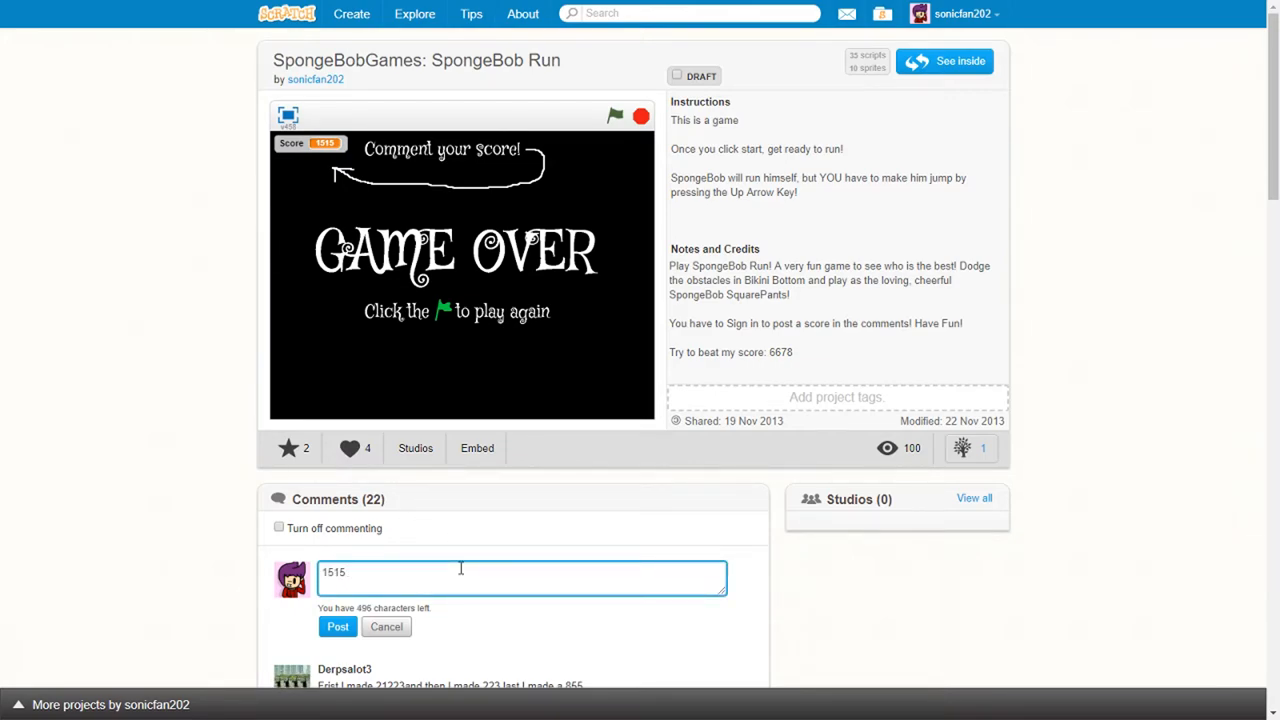
{"action": "left_click", "coordinate": [337, 626]}
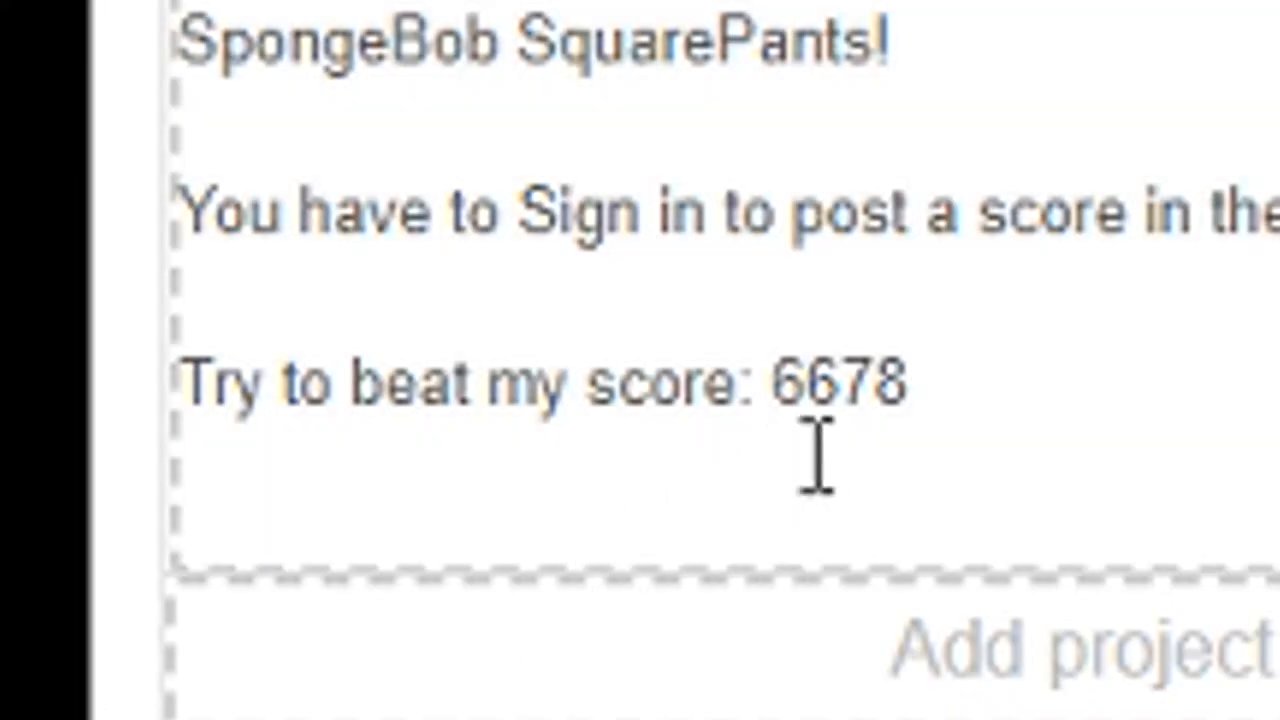
{"action": "double_click", "coordinate": [838, 384]}
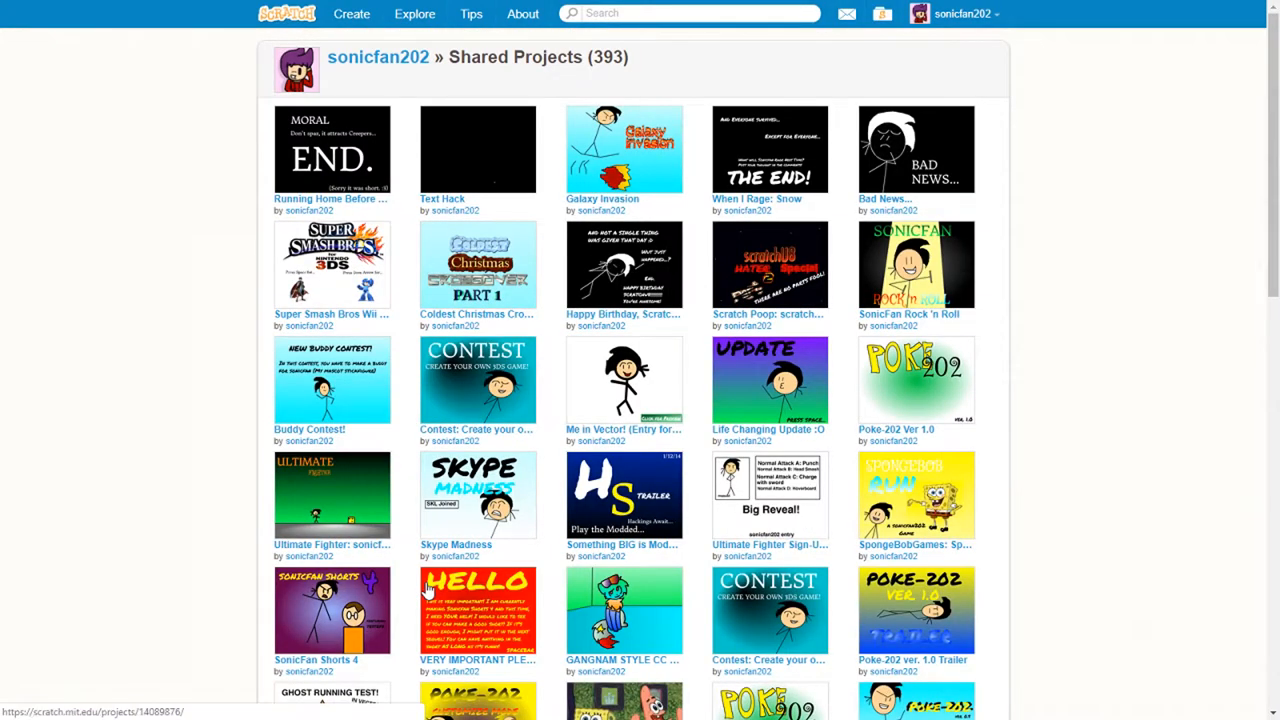
{"action": "mouse_move", "coordinate": [368, 522]}
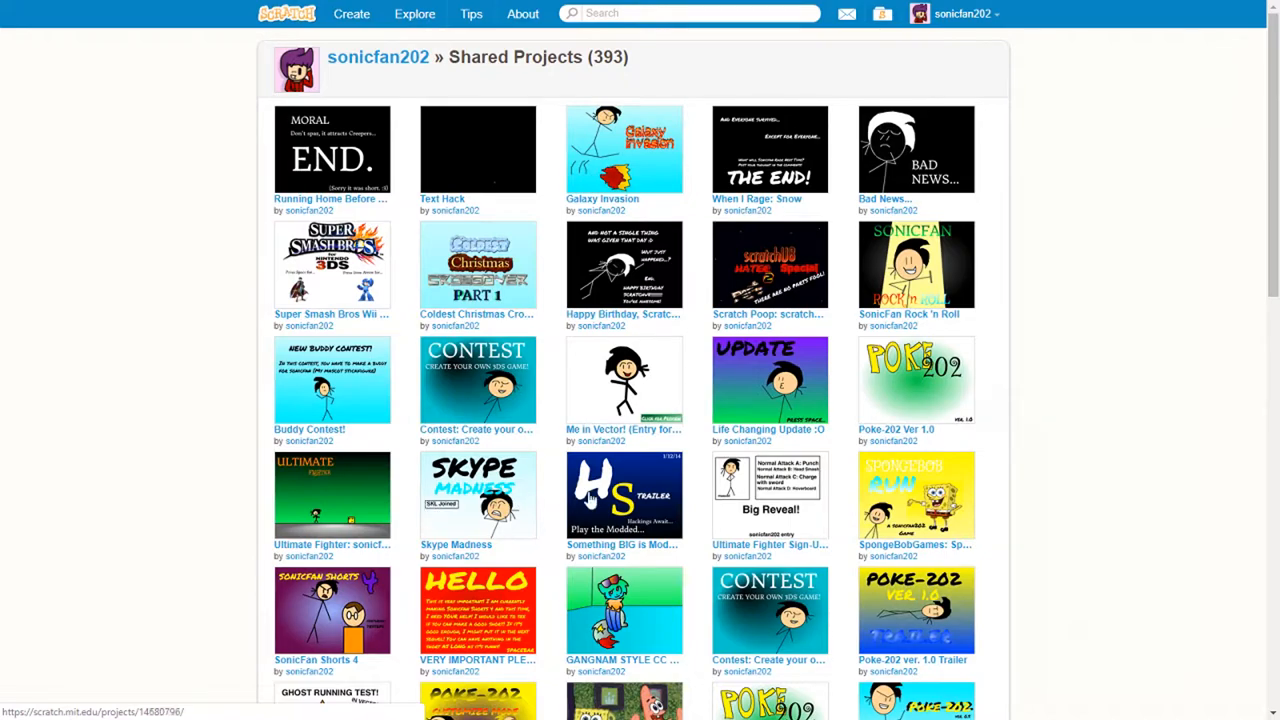
Open Poke-202 Ver 1.0 from Shared Projects and start it with the green flag
{"action": "scroll", "scroll_direction": "down", "scroll_amount": 3}
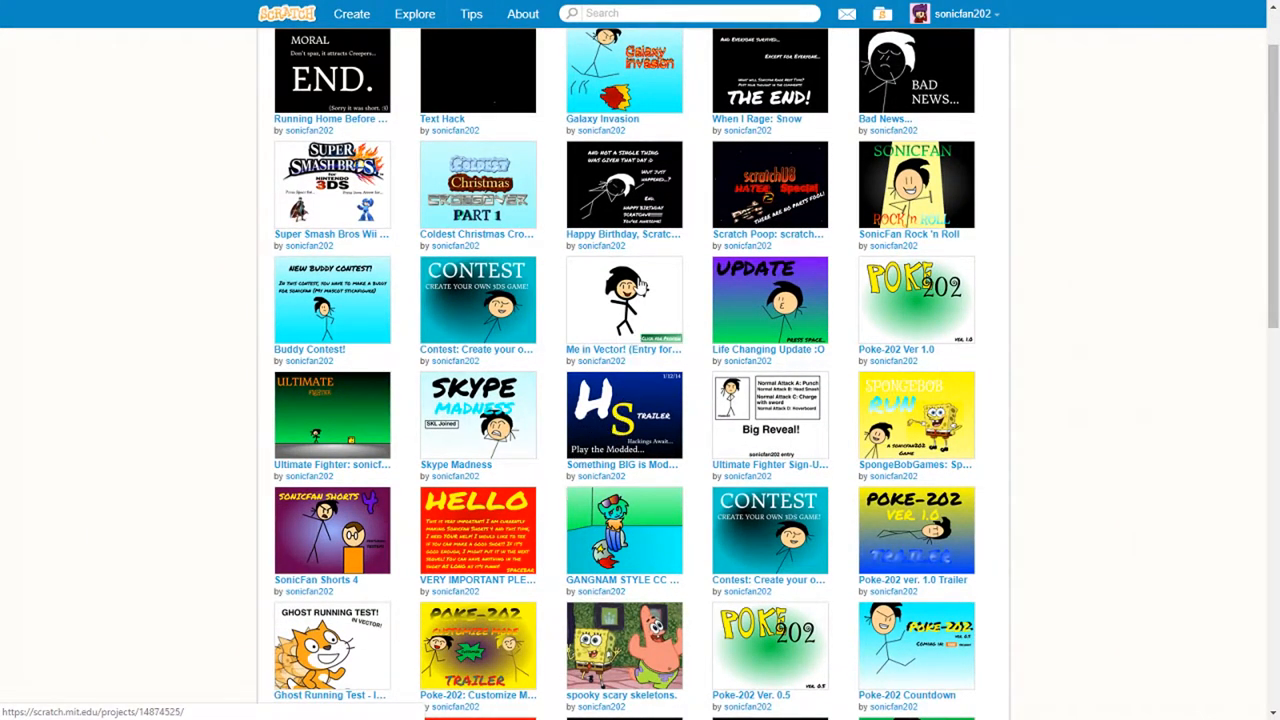
{"action": "scroll", "scroll_direction": "down", "scroll_amount": 3}
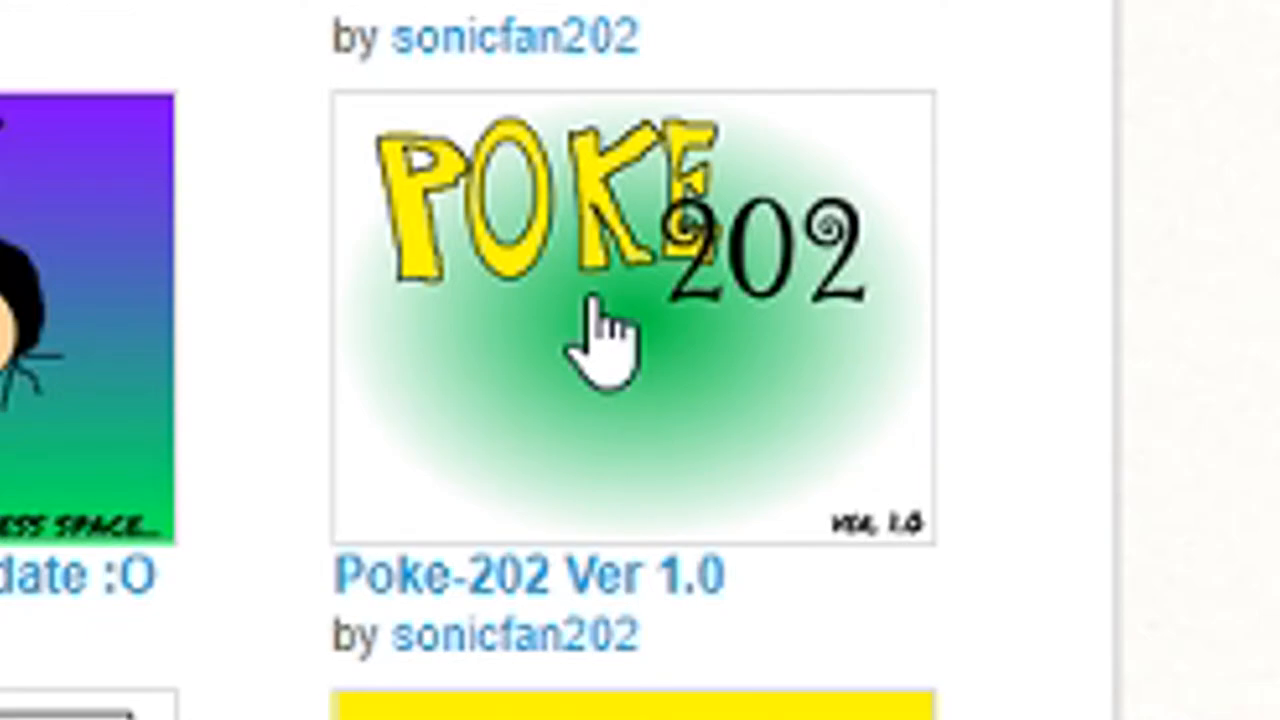
{"action": "left_click", "coordinate": [610, 320]}
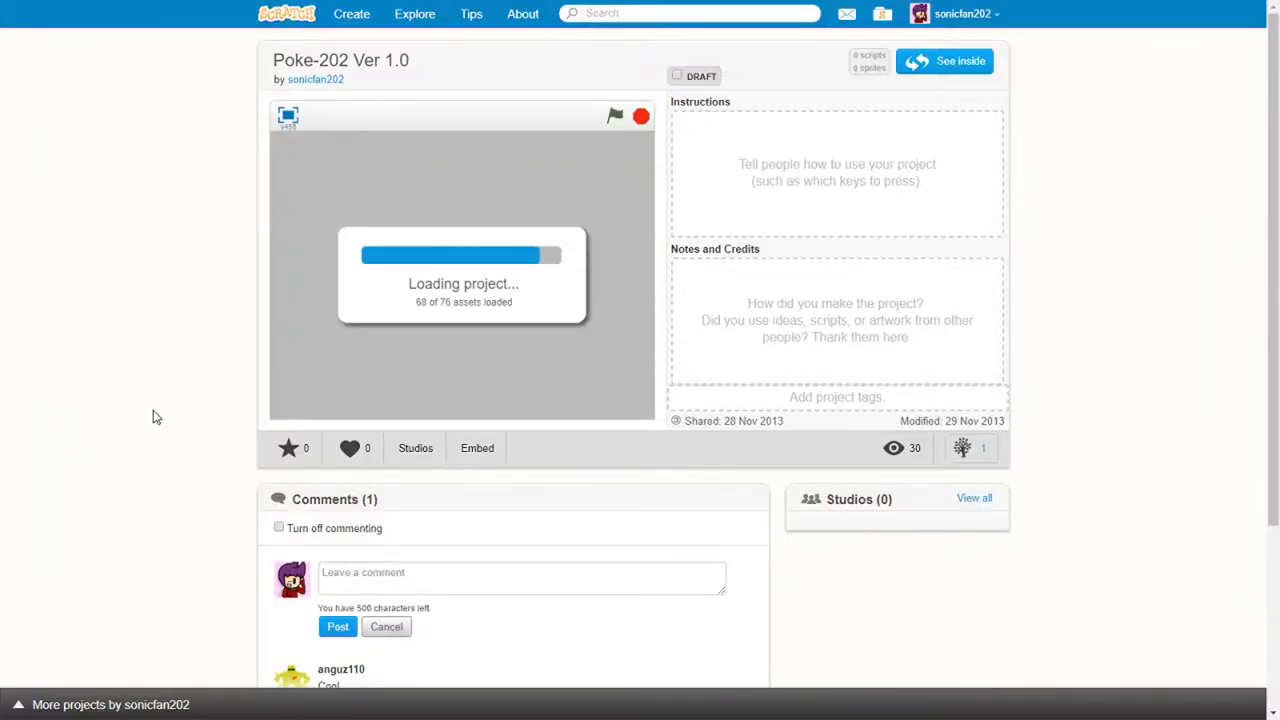
{"action": "mouse_move", "coordinate": [97, 416]}
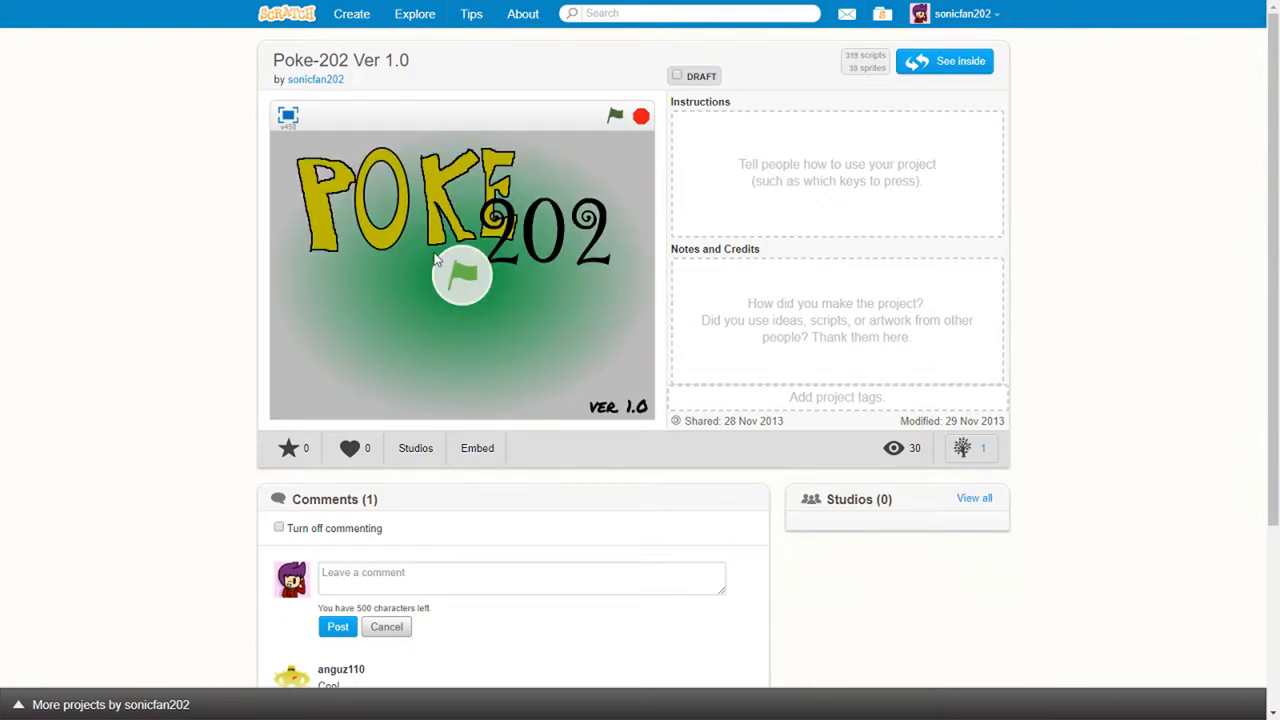
{"action": "left_click", "coordinate": [615, 116]}
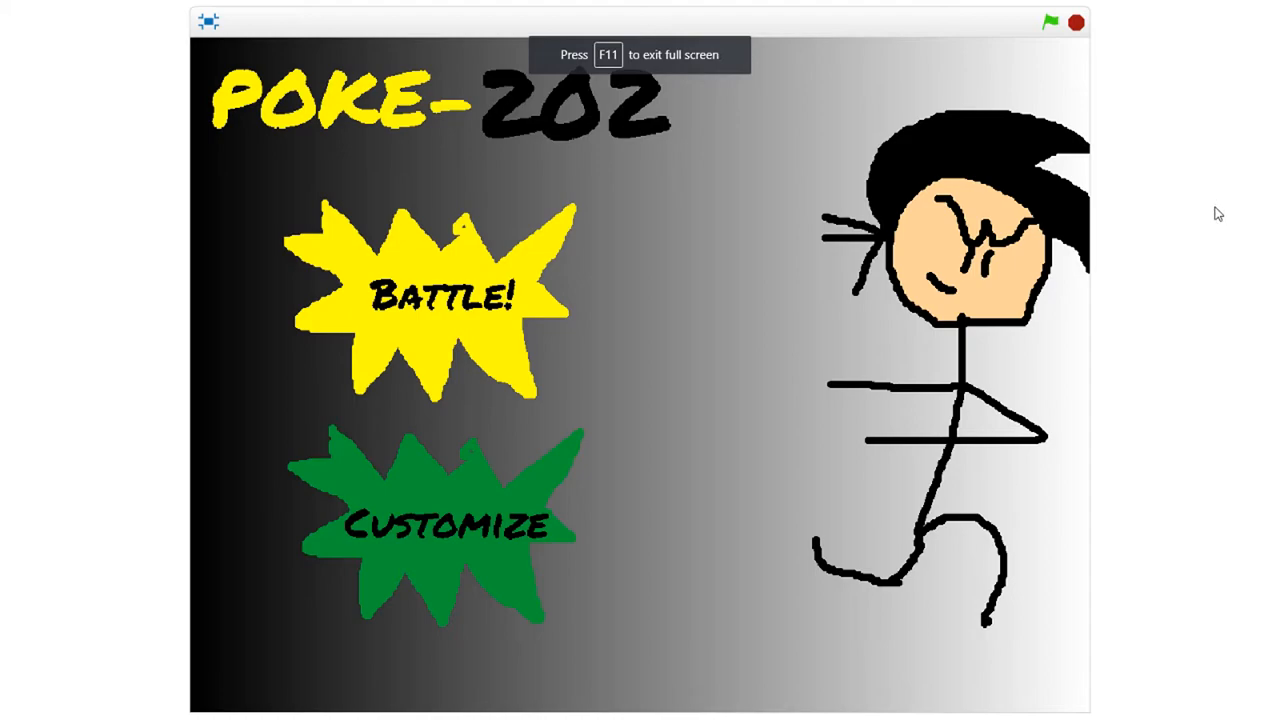
Preview Skin 2, Skin 1, Skin 2 and the mystery face, then go back to Select Pokemon
{"action": "left_click", "coordinate": [440, 535]}
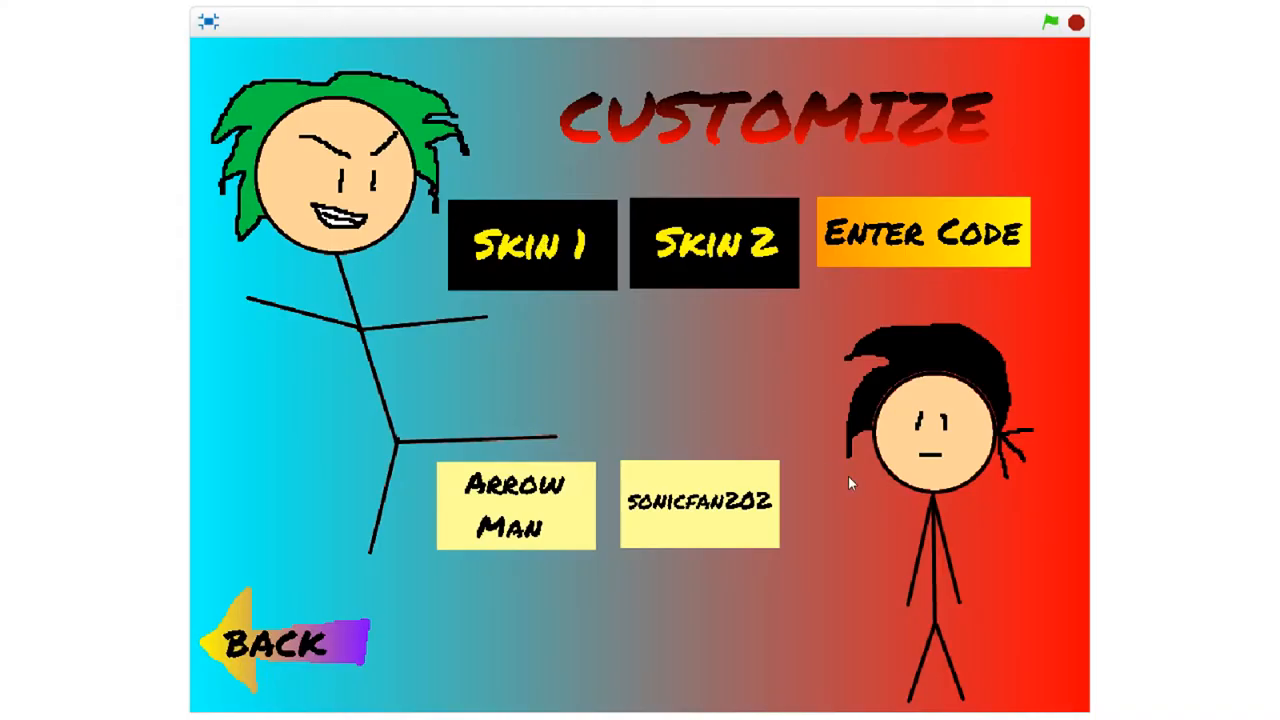
{"action": "mouse_move", "coordinate": [934, 598]}
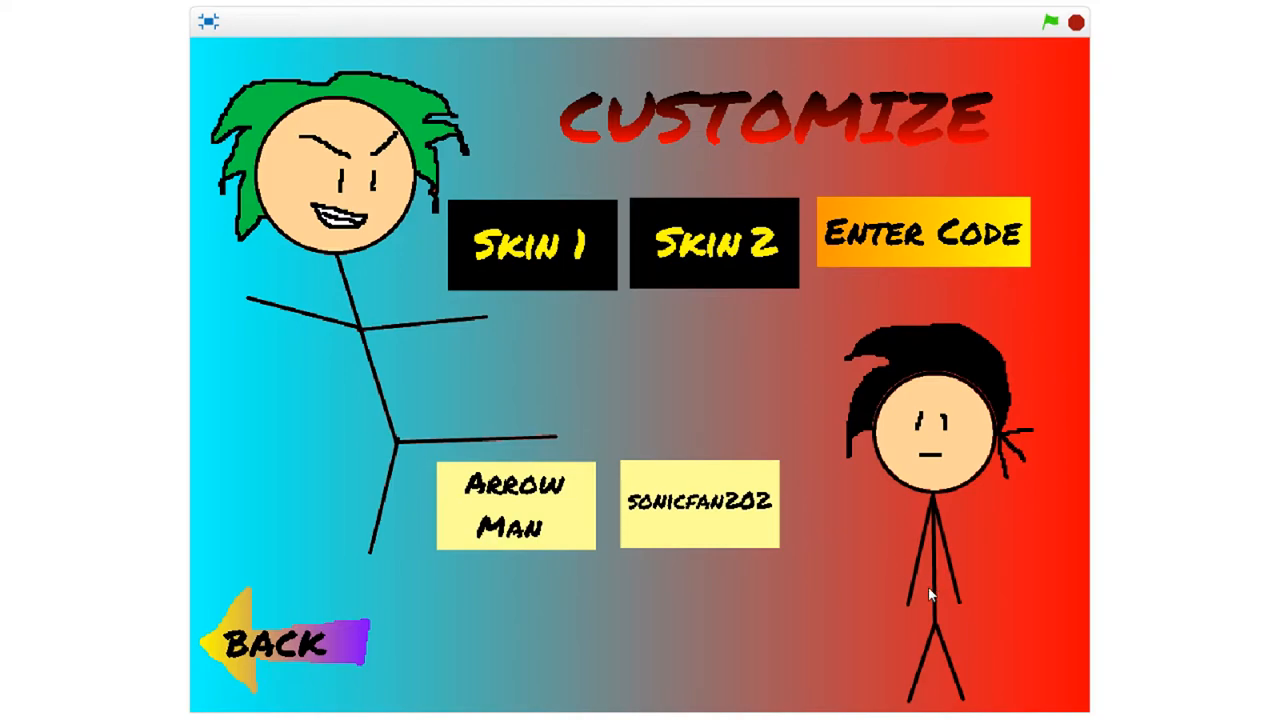
{"action": "left_click", "coordinate": [713, 242]}
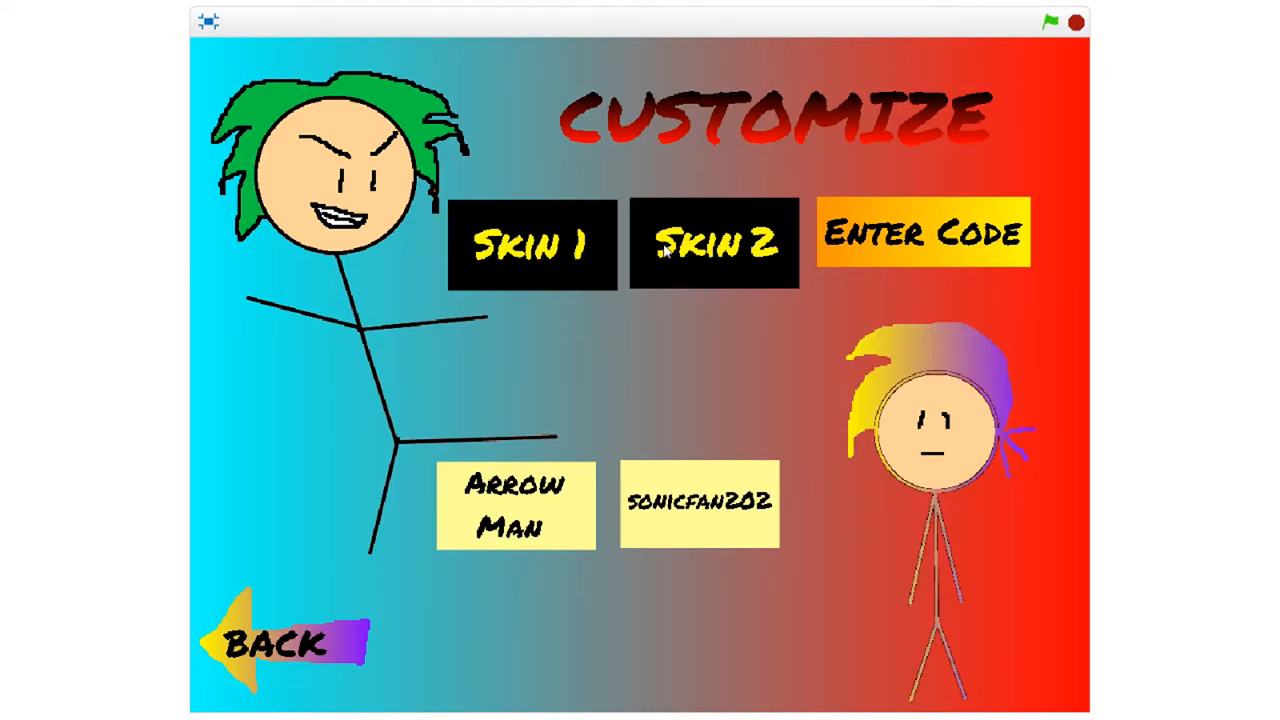
{"action": "left_click", "coordinate": [528, 245]}
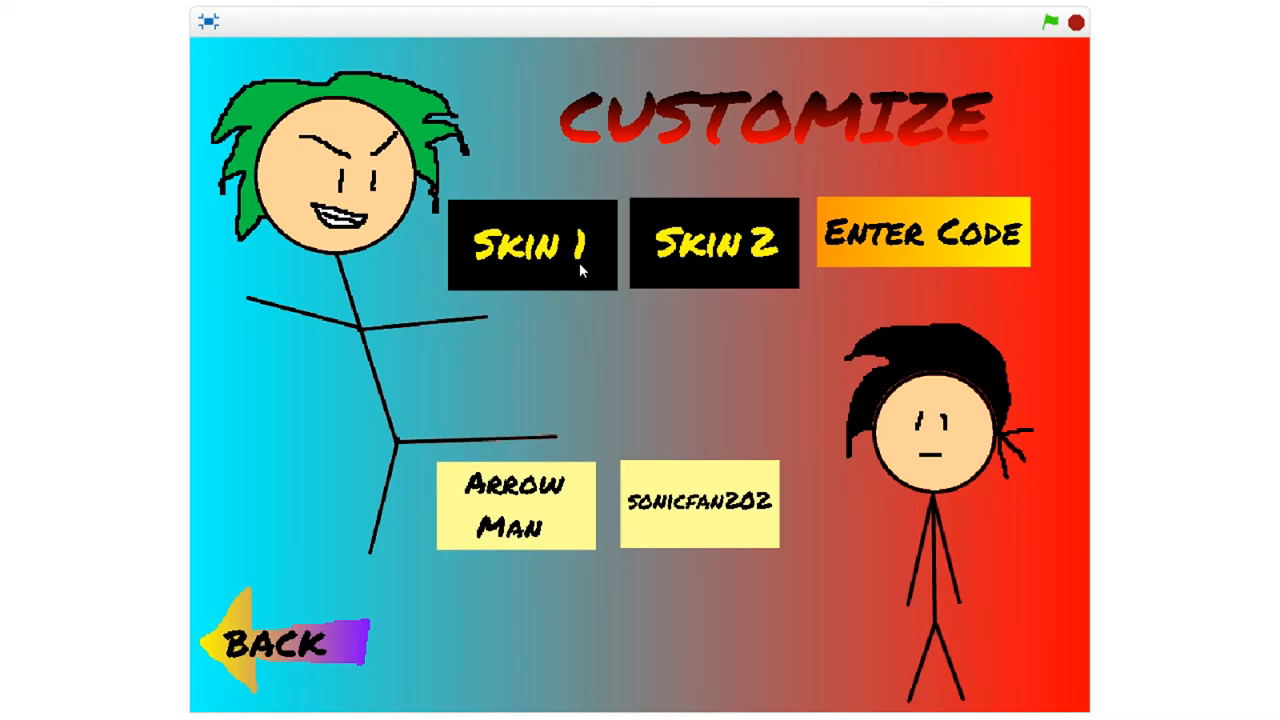
{"action": "left_click", "coordinate": [718, 240]}
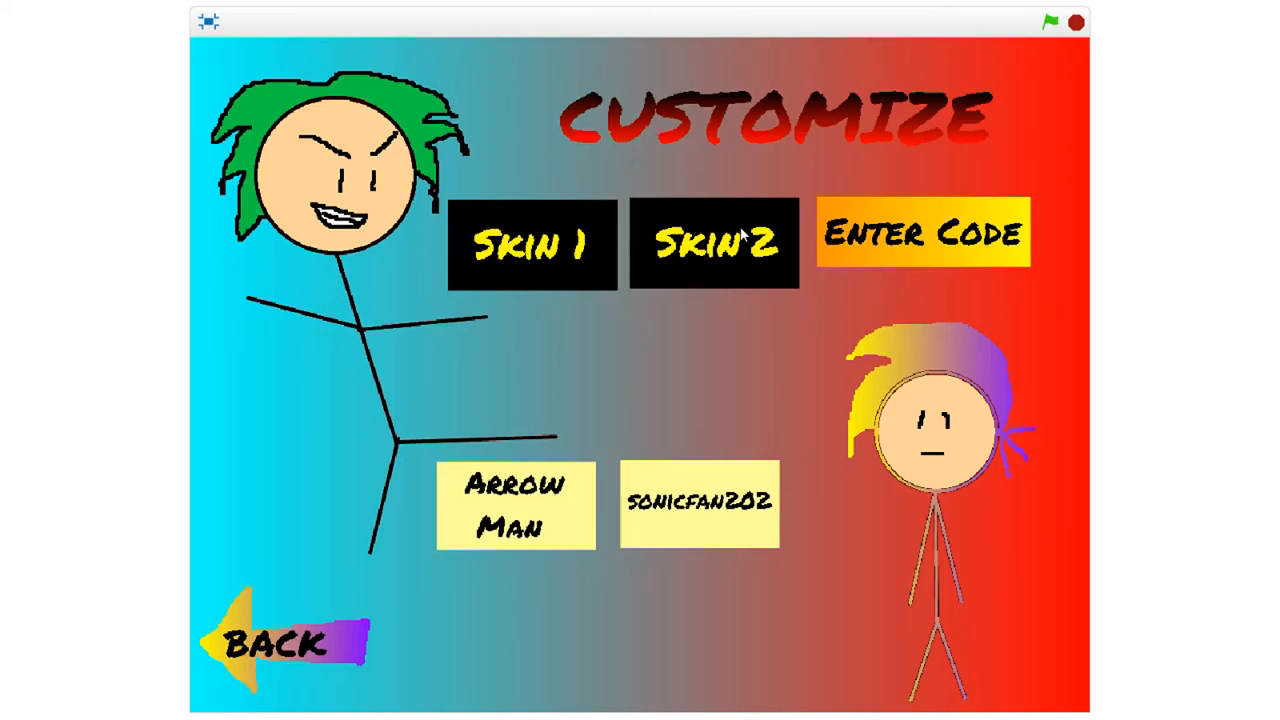
{"action": "mouse_move", "coordinate": [593, 350]}
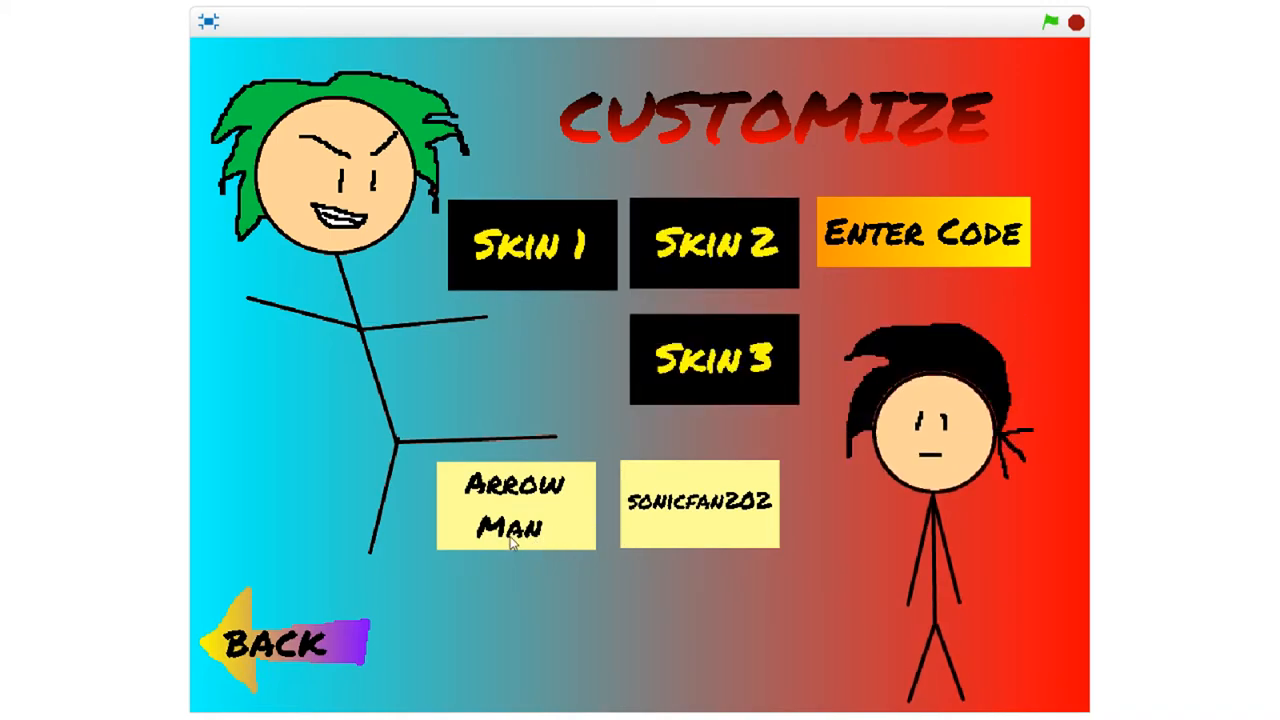
{"action": "left_click", "coordinate": [714, 360]}
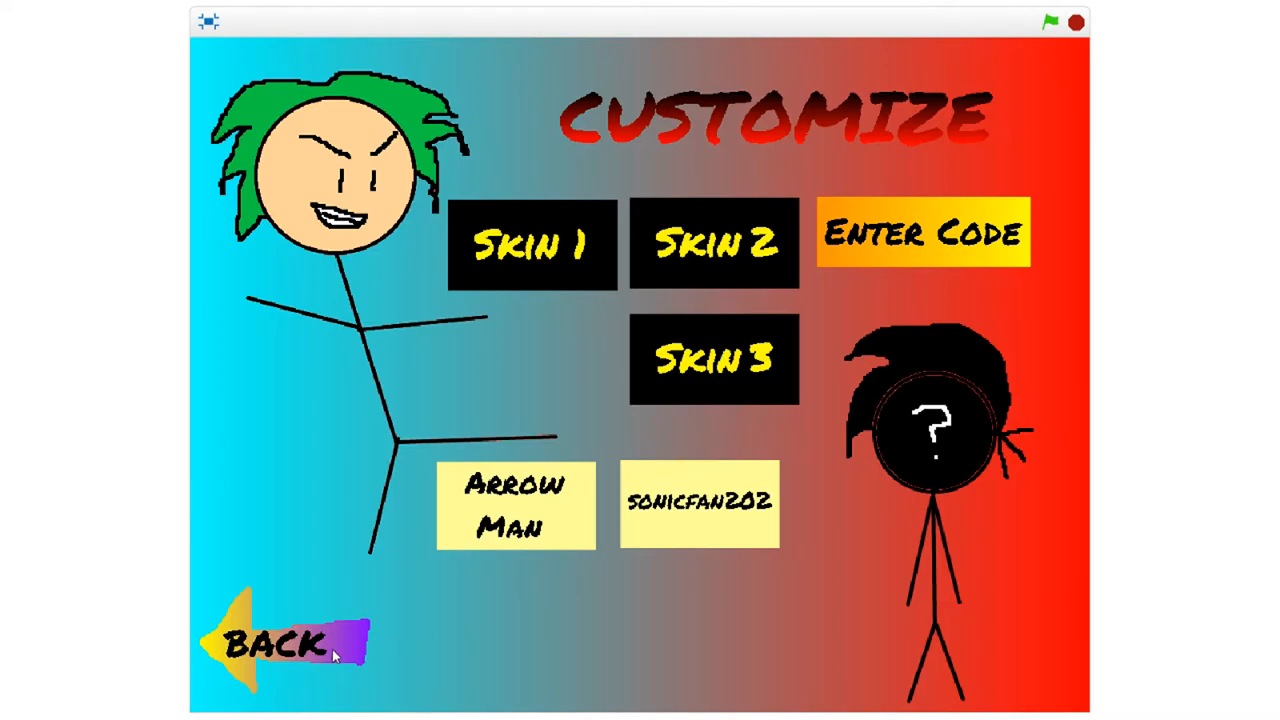
{"action": "left_click", "coordinate": [290, 645]}
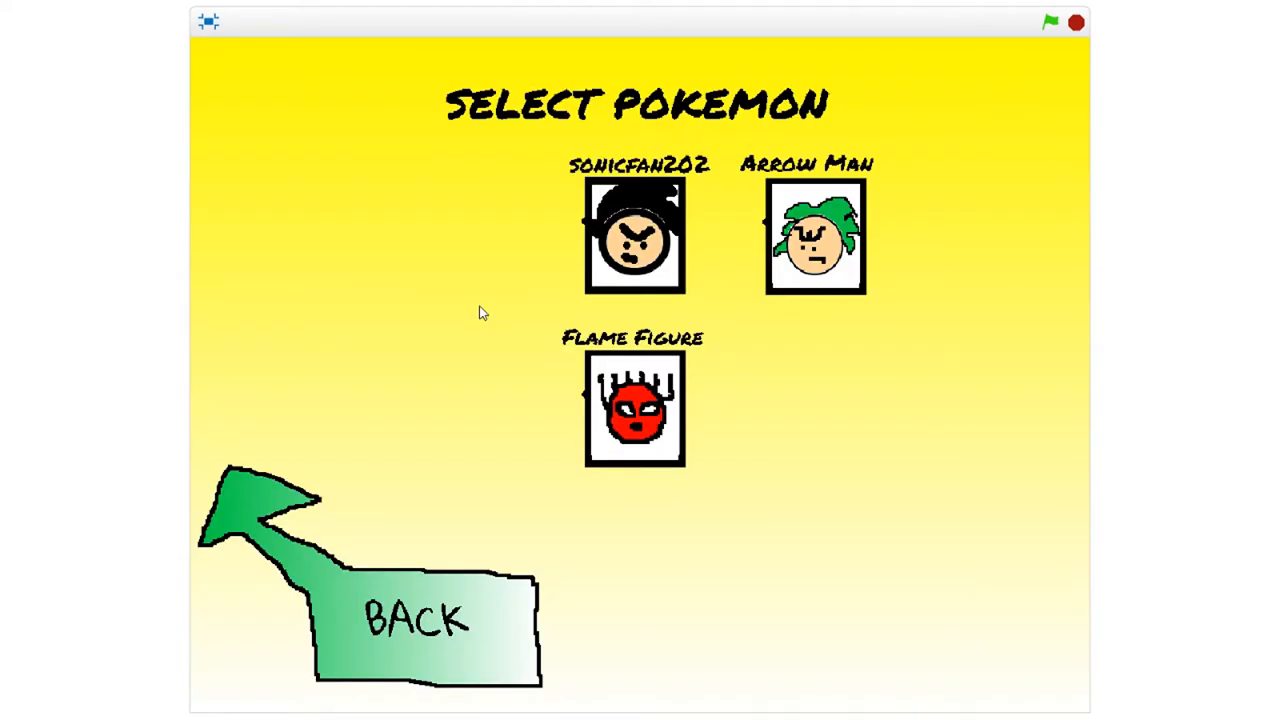
{"action": "mouse_move", "coordinate": [796, 568]}
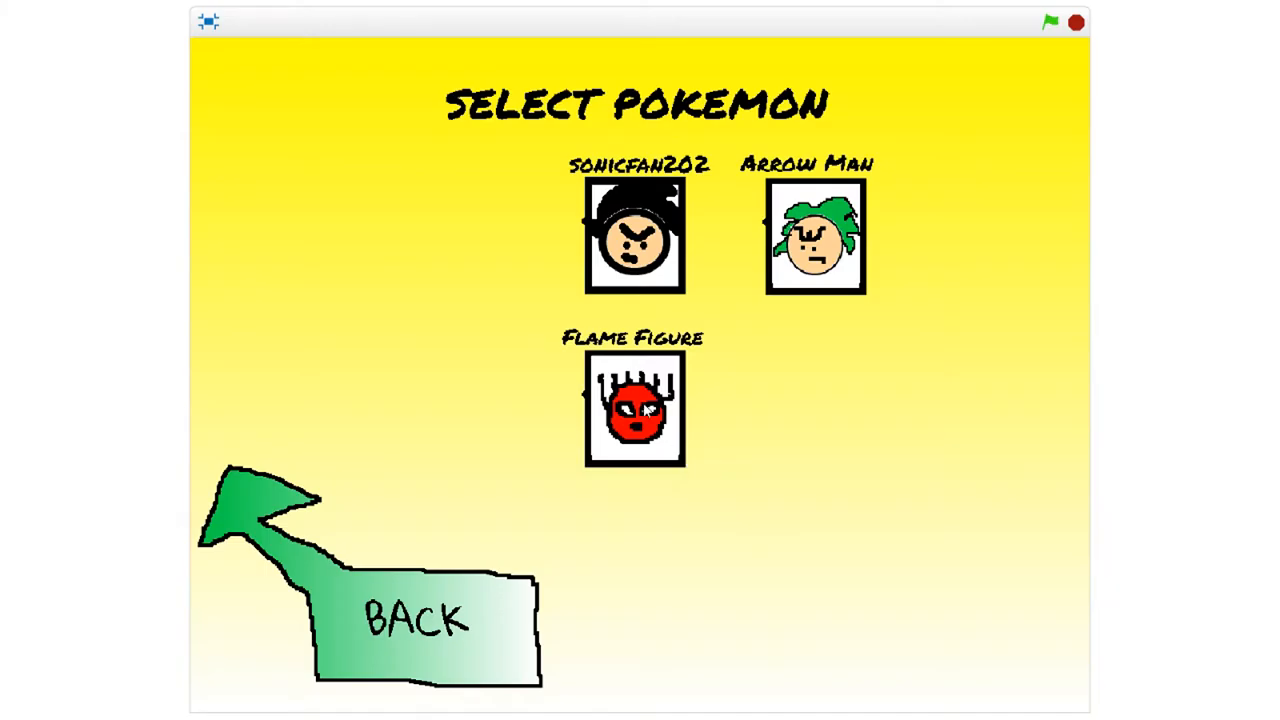
Choose Flame Figure and use Special Attack against the Mystery fighter
{"action": "left_click", "coordinate": [637, 415]}
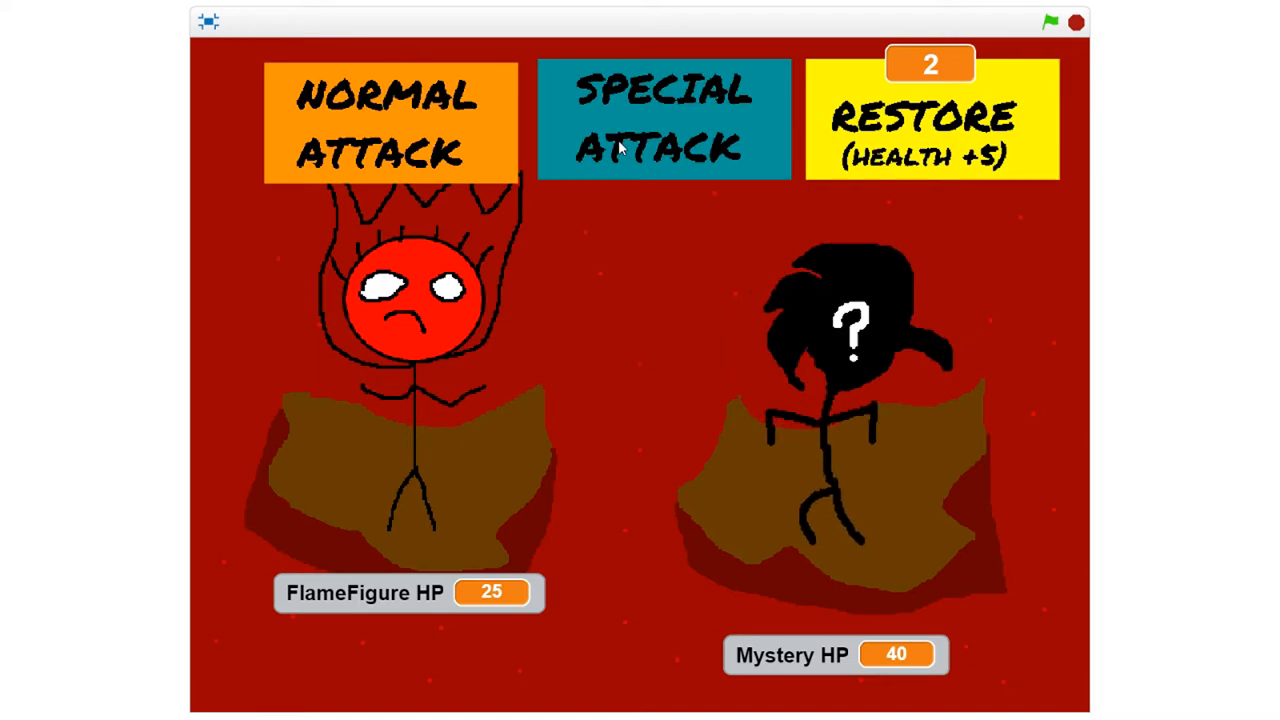
{"action": "left_click", "coordinate": [653, 115]}
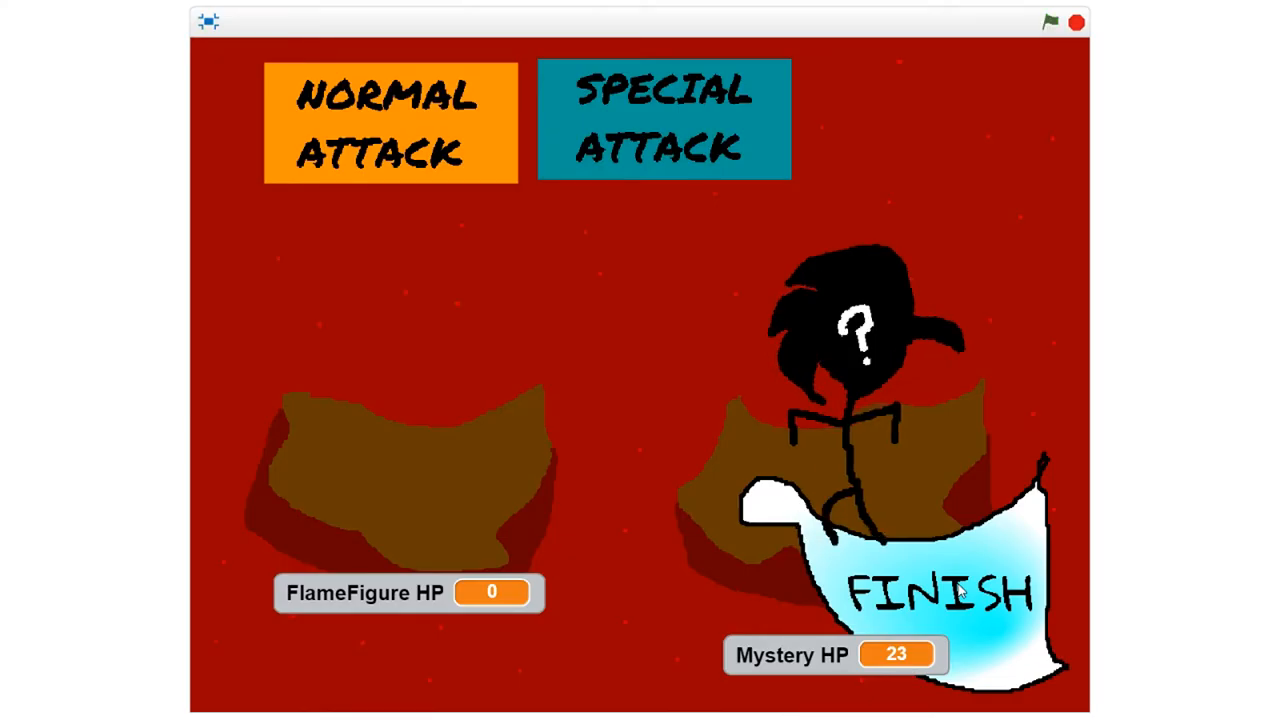
{"action": "mouse_move", "coordinate": [575, 355]}
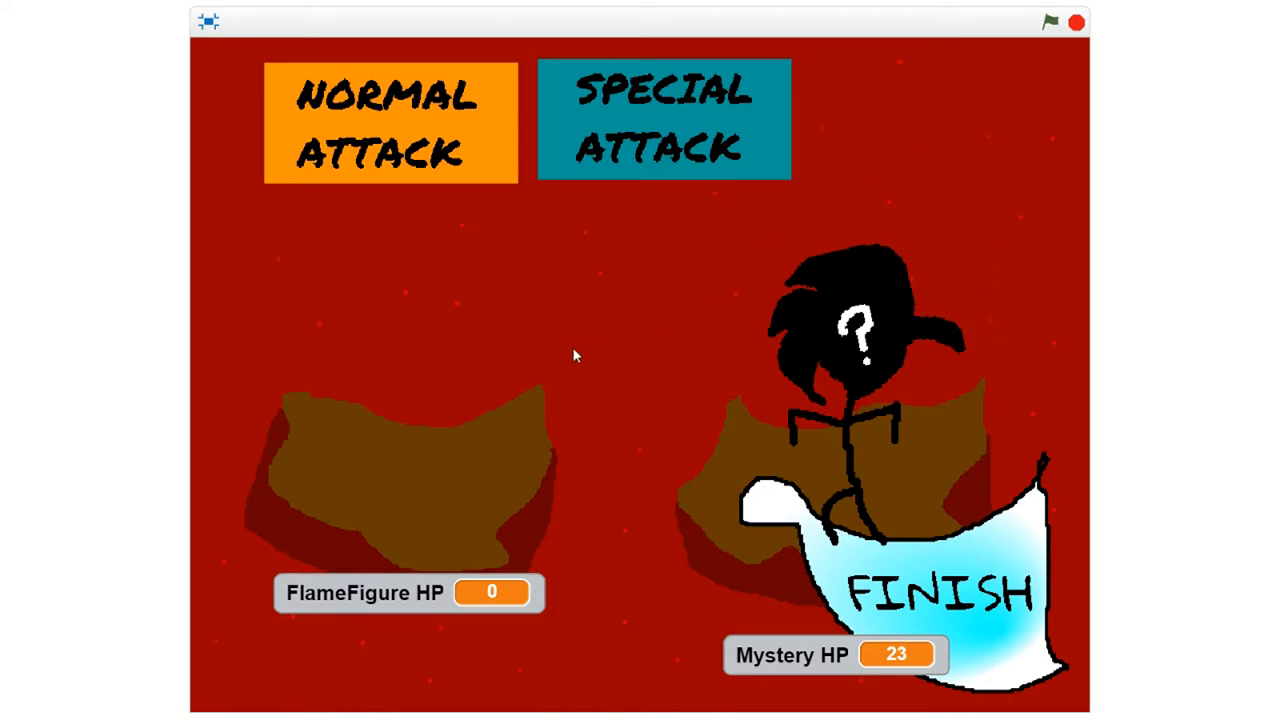
{"action": "mouse_move", "coordinate": [685, 310]}
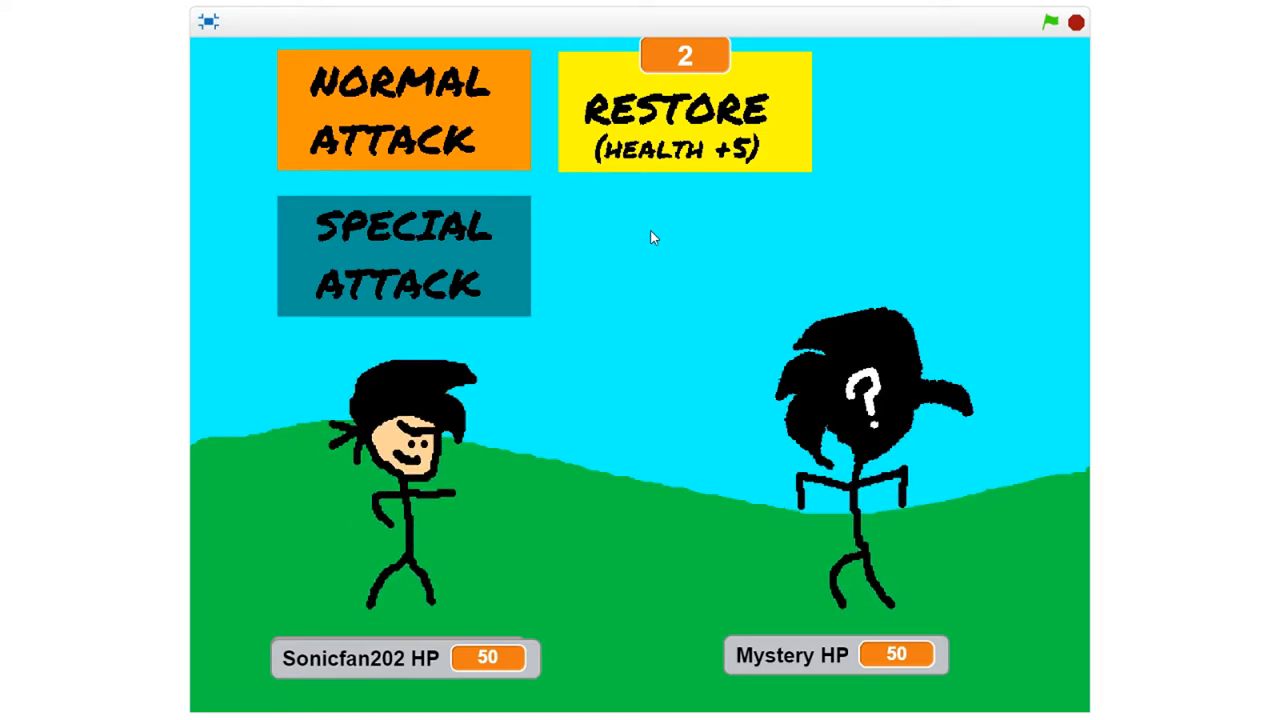
Hit the Mystery fighter with Normal Attack and Special Attack as Sonicfan202
{"action": "left_click", "coordinate": [679, 120]}
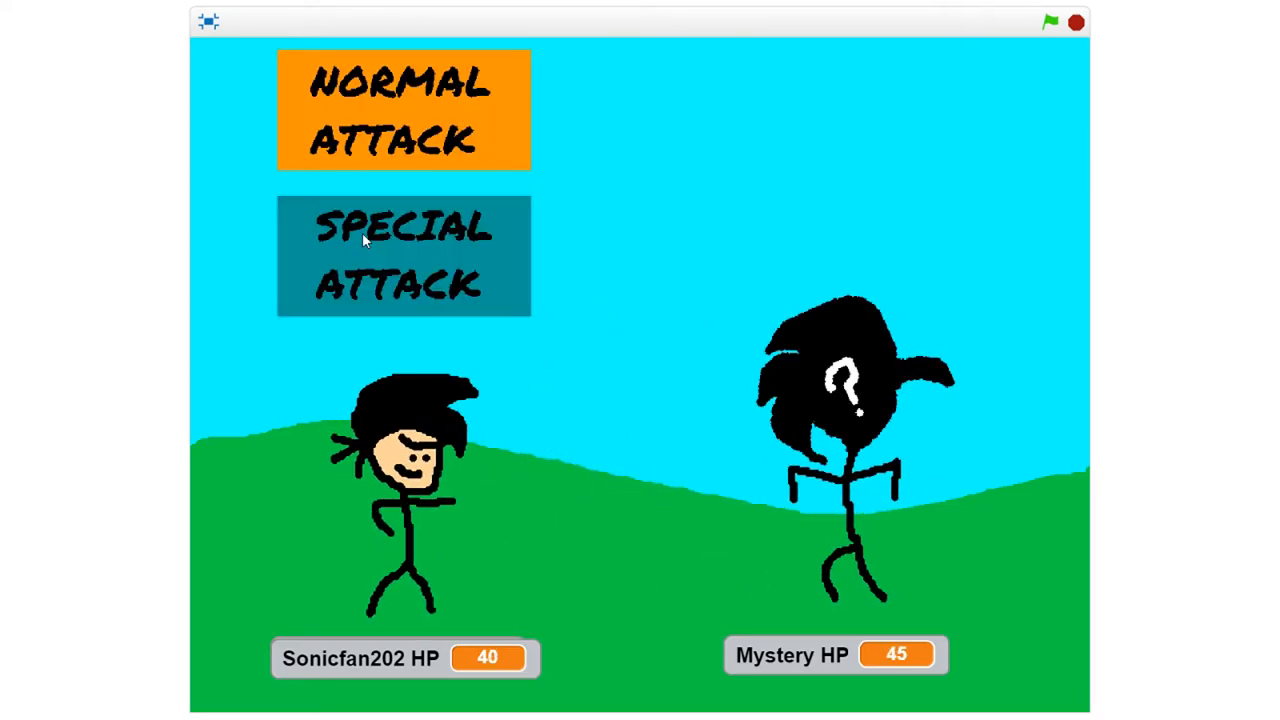
{"action": "left_click", "coordinate": [403, 255]}
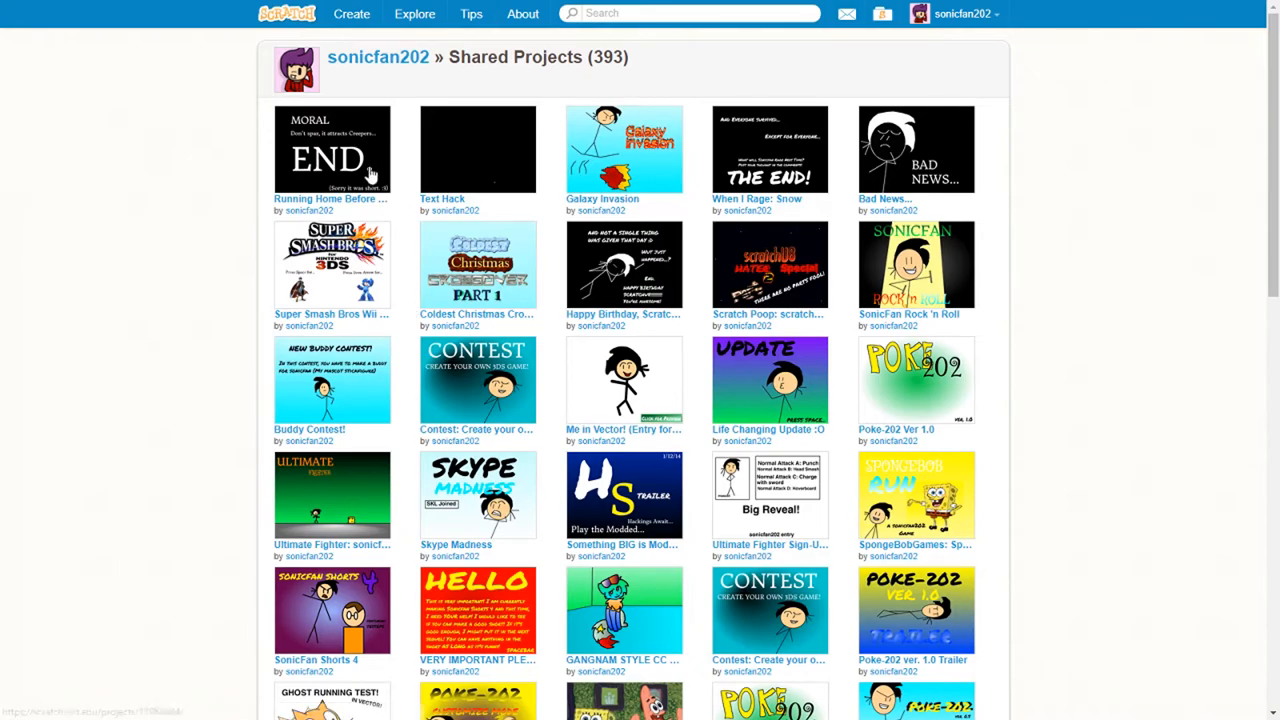
{"action": "mouse_move", "coordinate": [823, 181]}
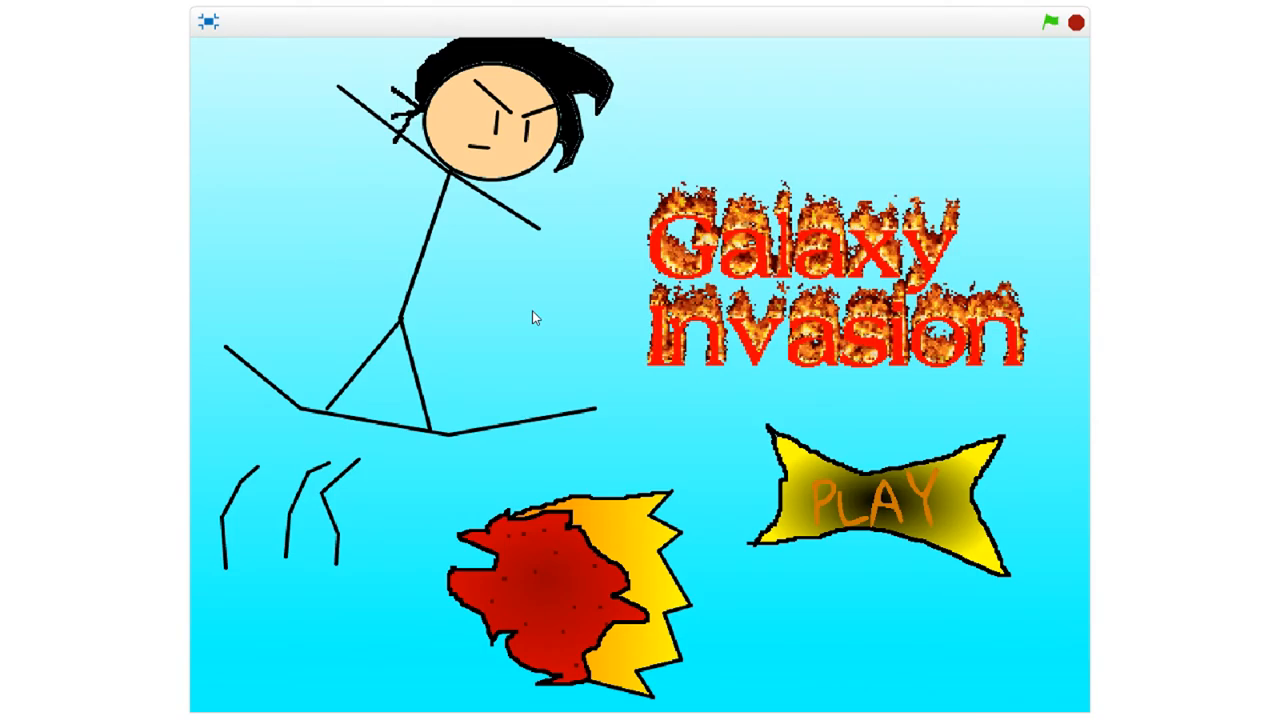
{"action": "left_click", "coordinate": [875, 510]}
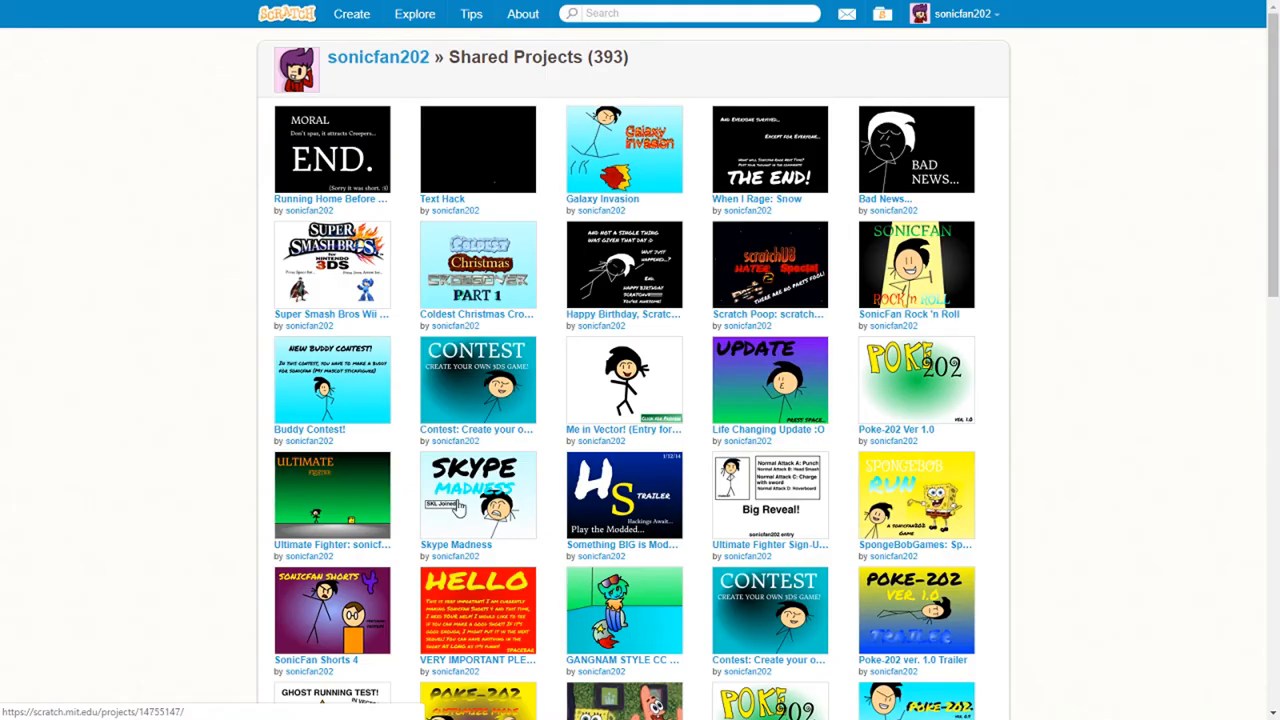
Scroll down the Shared Projects page to an older cloudy-sky project
{"action": "scroll", "scroll_direction": "down", "scroll_amount": 3}
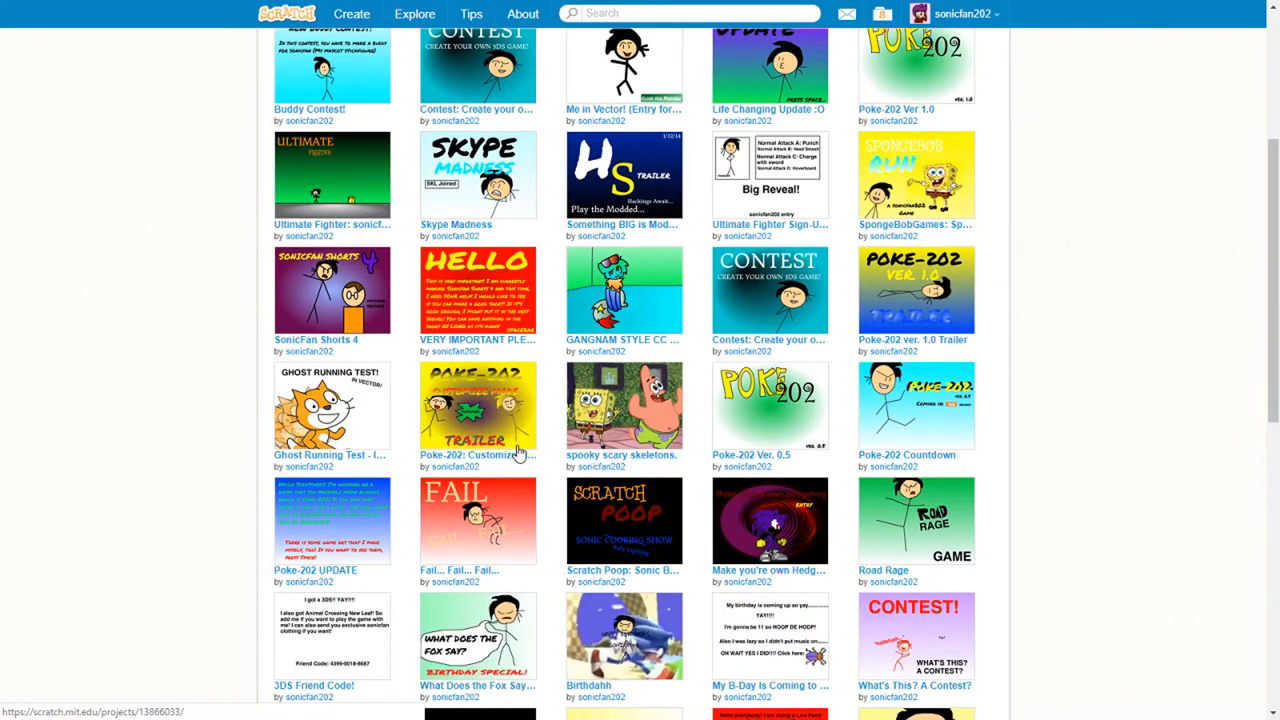
{"action": "scroll", "scroll_direction": "down", "scroll_amount": 3}
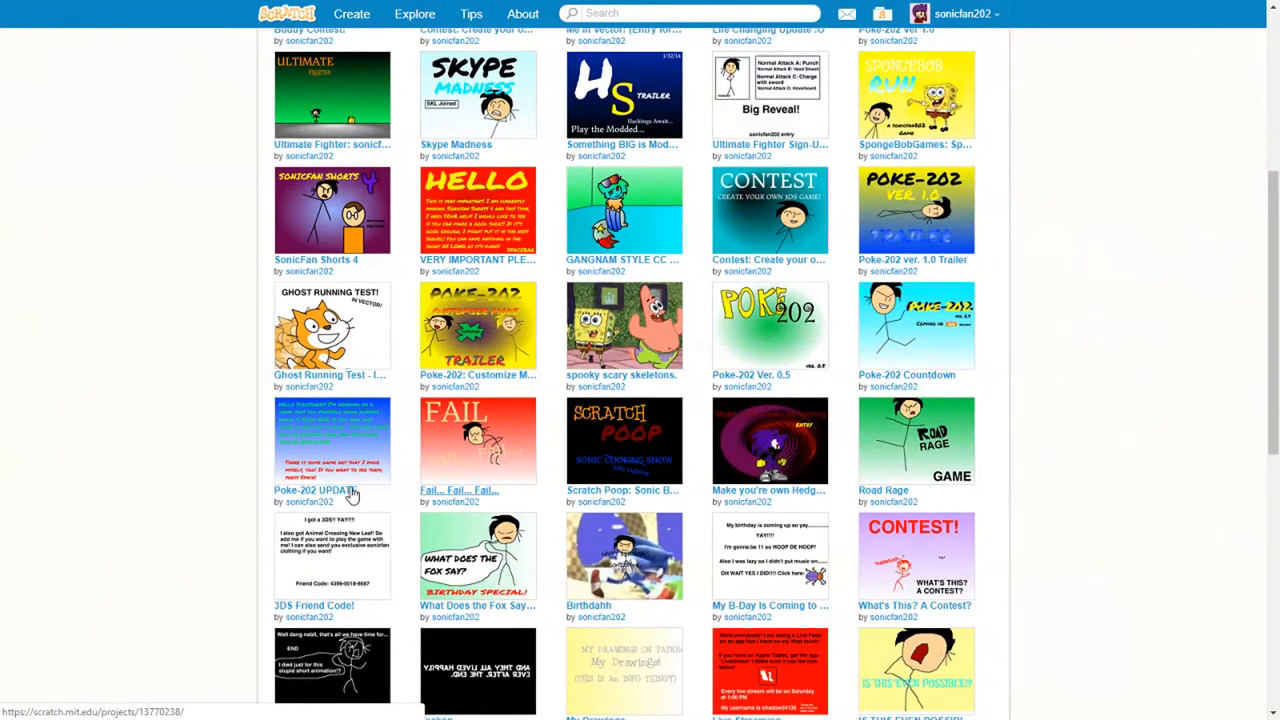
{"action": "scroll", "scroll_direction": "down", "scroll_amount": 3}
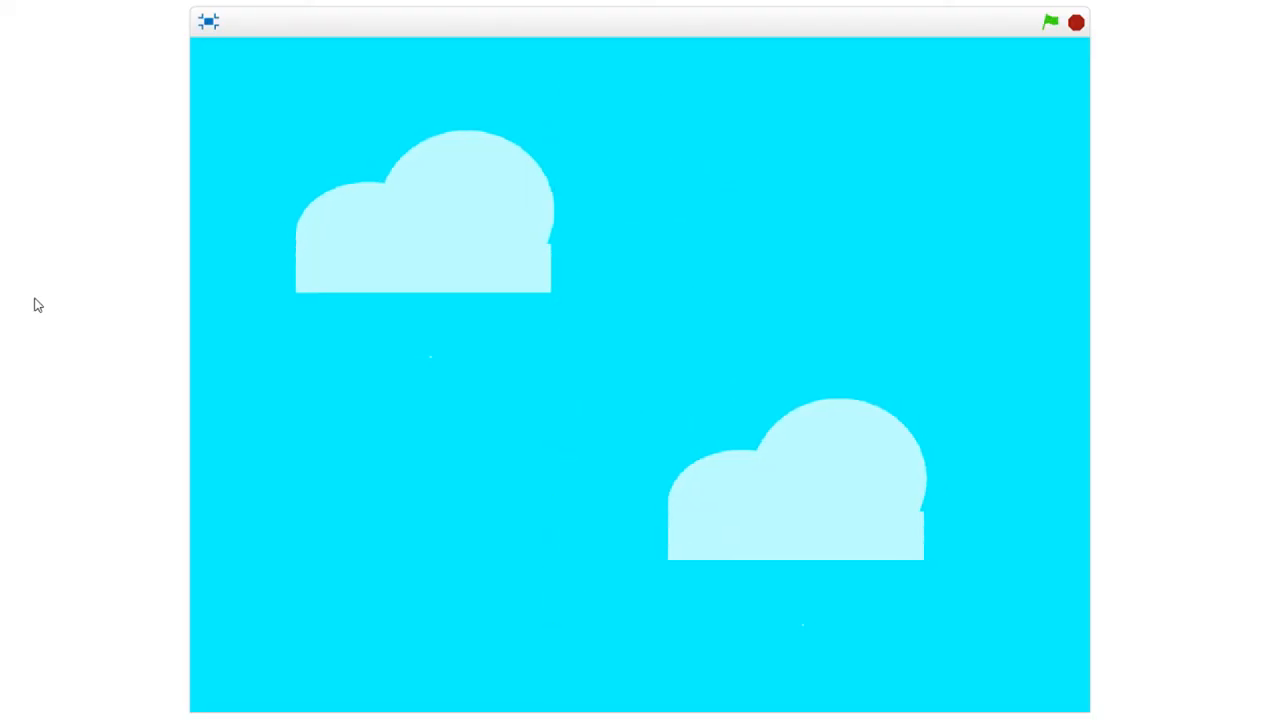
Play through the stick-figure-on-the-hill animation
{"action": "left_click", "coordinate": [1050, 24]}
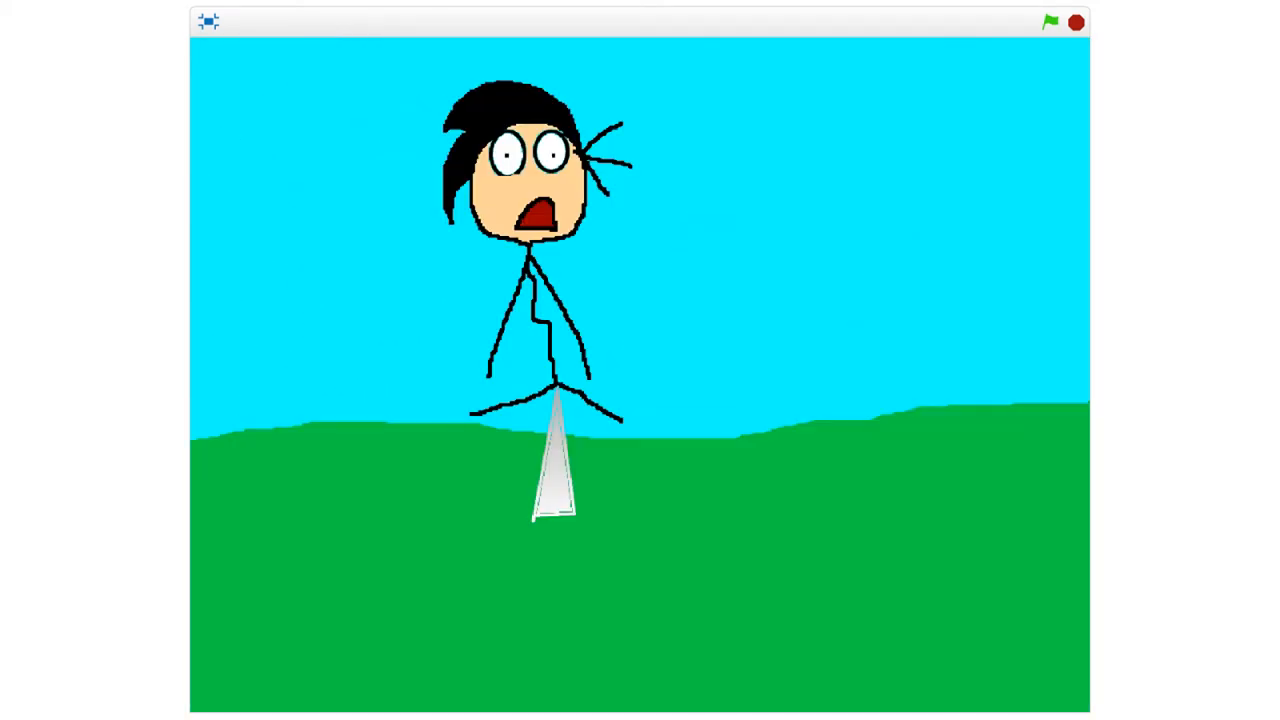
{"action": "left_click", "coordinate": [1049, 24]}
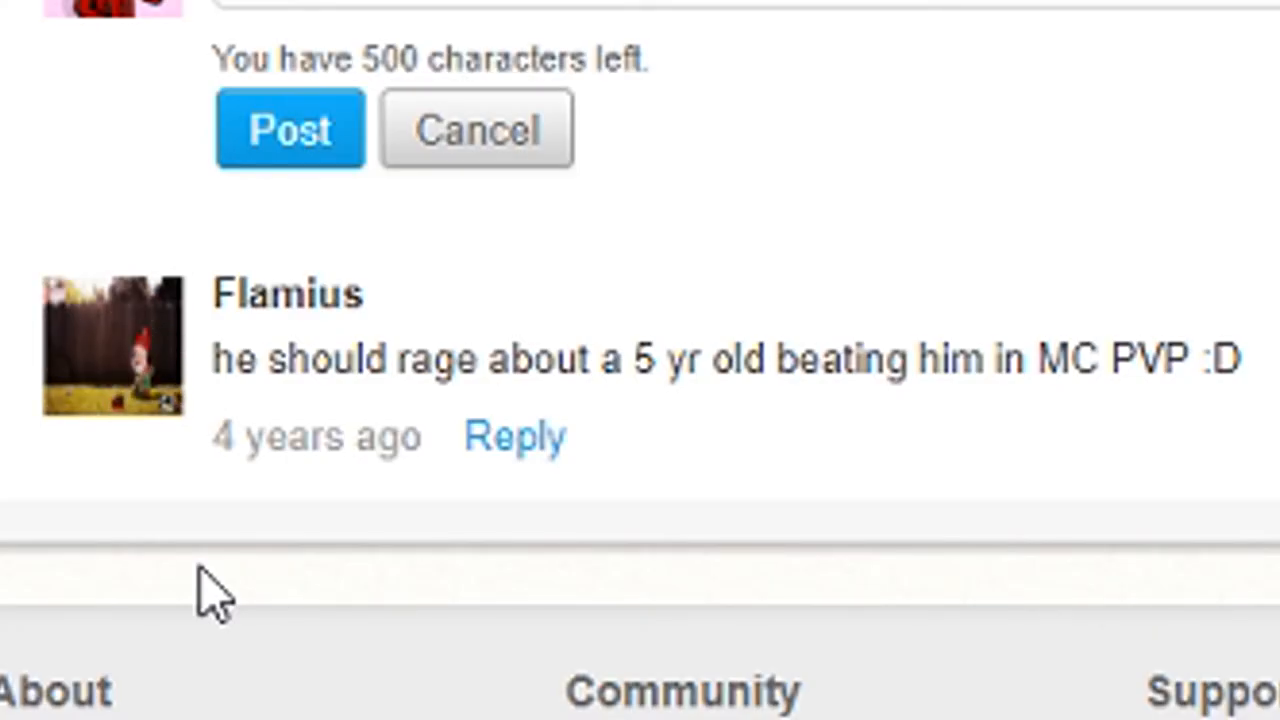
{"action": "mouse_move", "coordinate": [100, 610]}
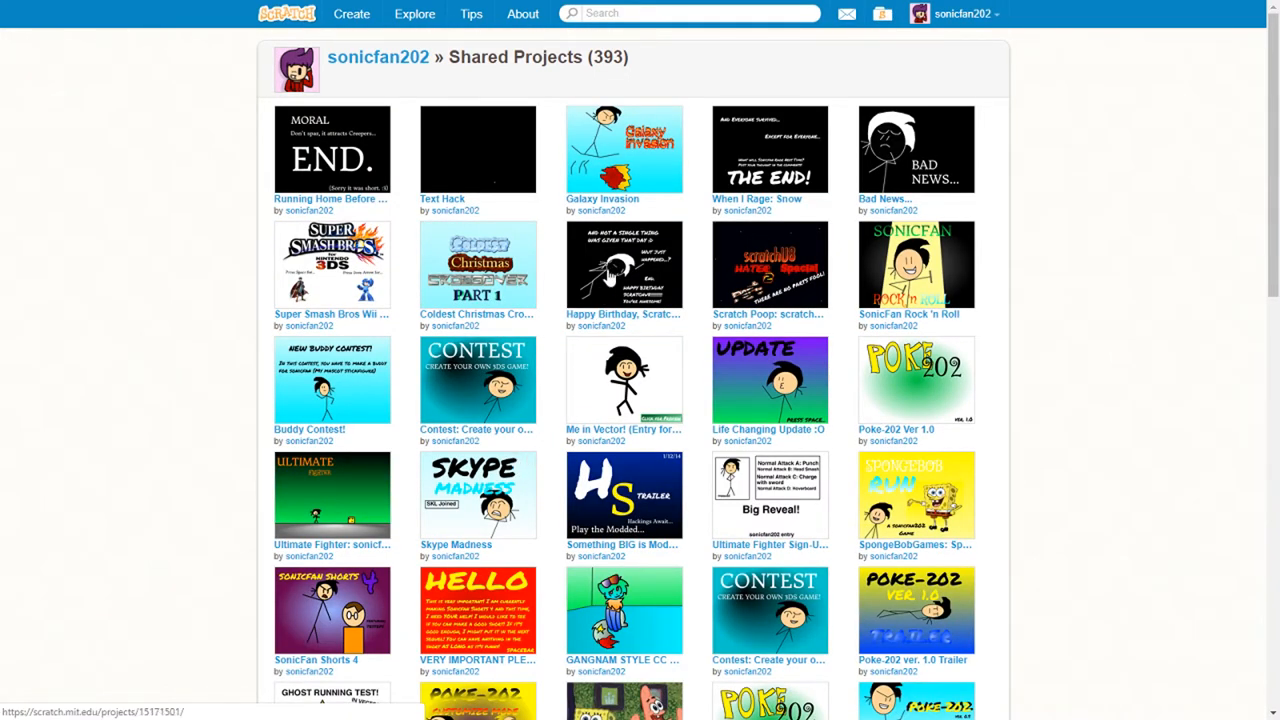
Scroll down the shared projects grid through the older projects
{"action": "scroll", "scroll_direction": "down", "scroll_amount": 3}
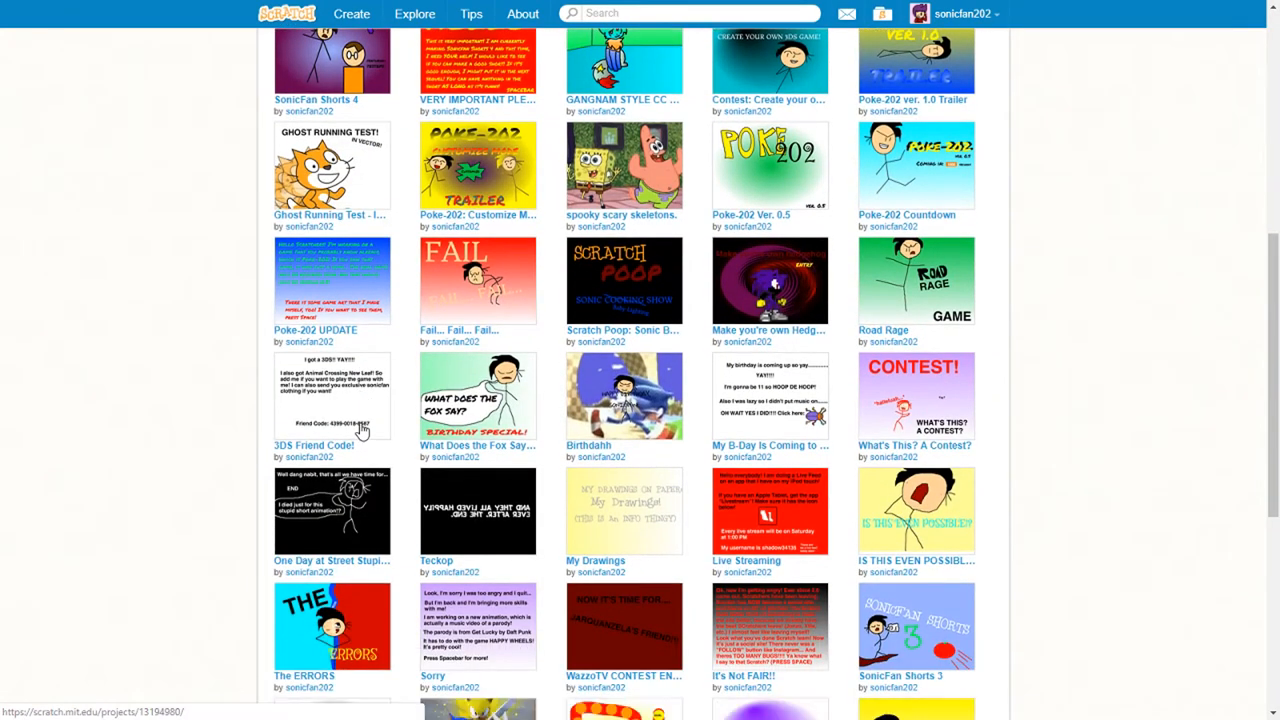
{"action": "mouse_move", "coordinate": [744, 192]}
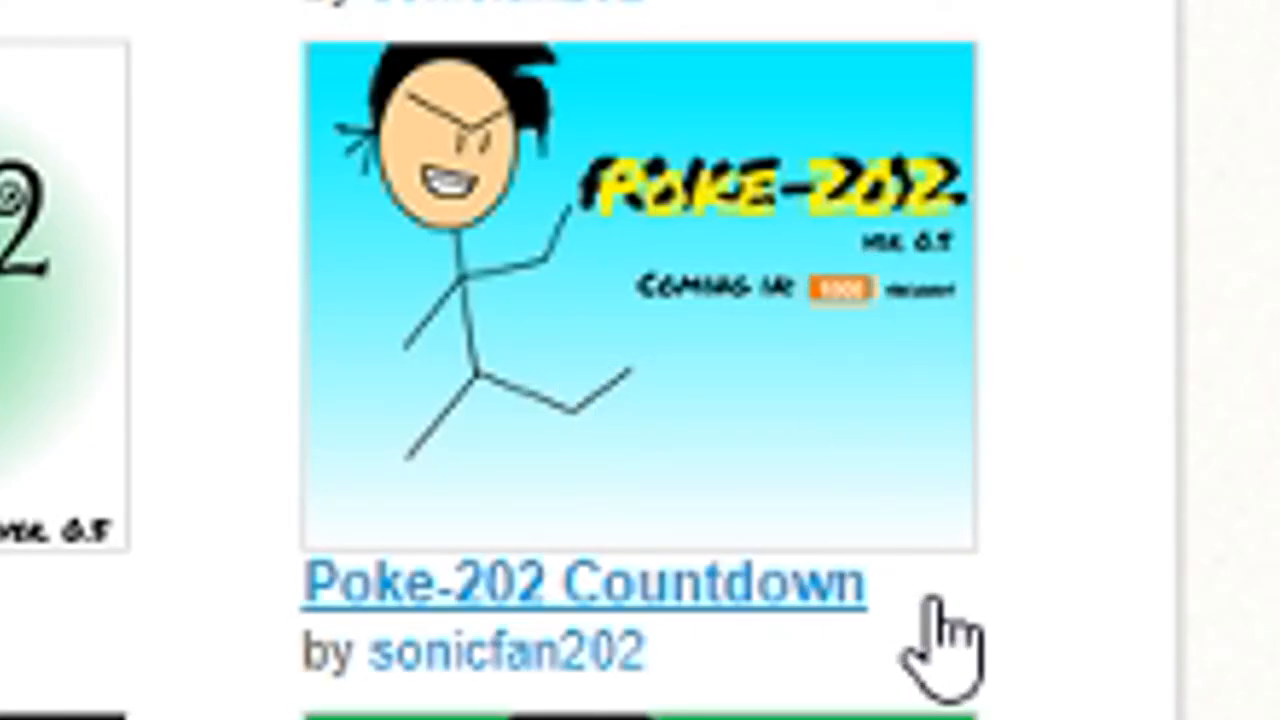
{"action": "mouse_move", "coordinate": [715, 545]}
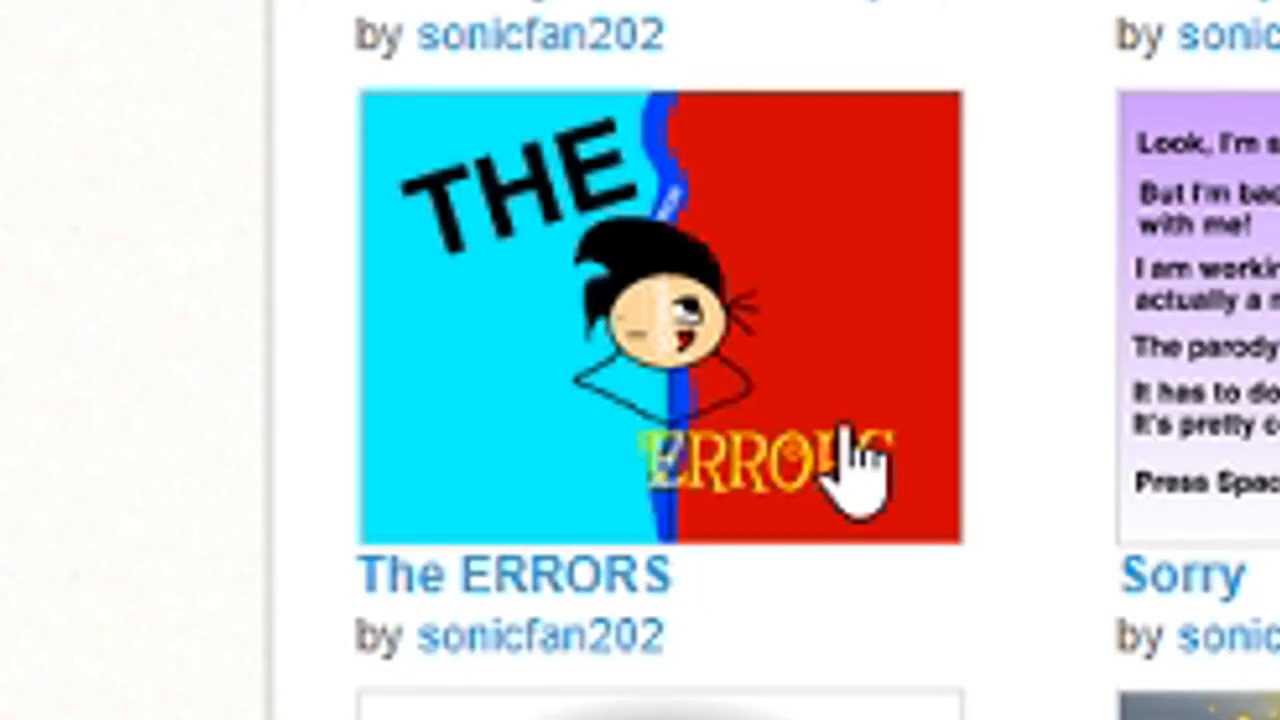
{"action": "mouse_move", "coordinate": [845, 460]}
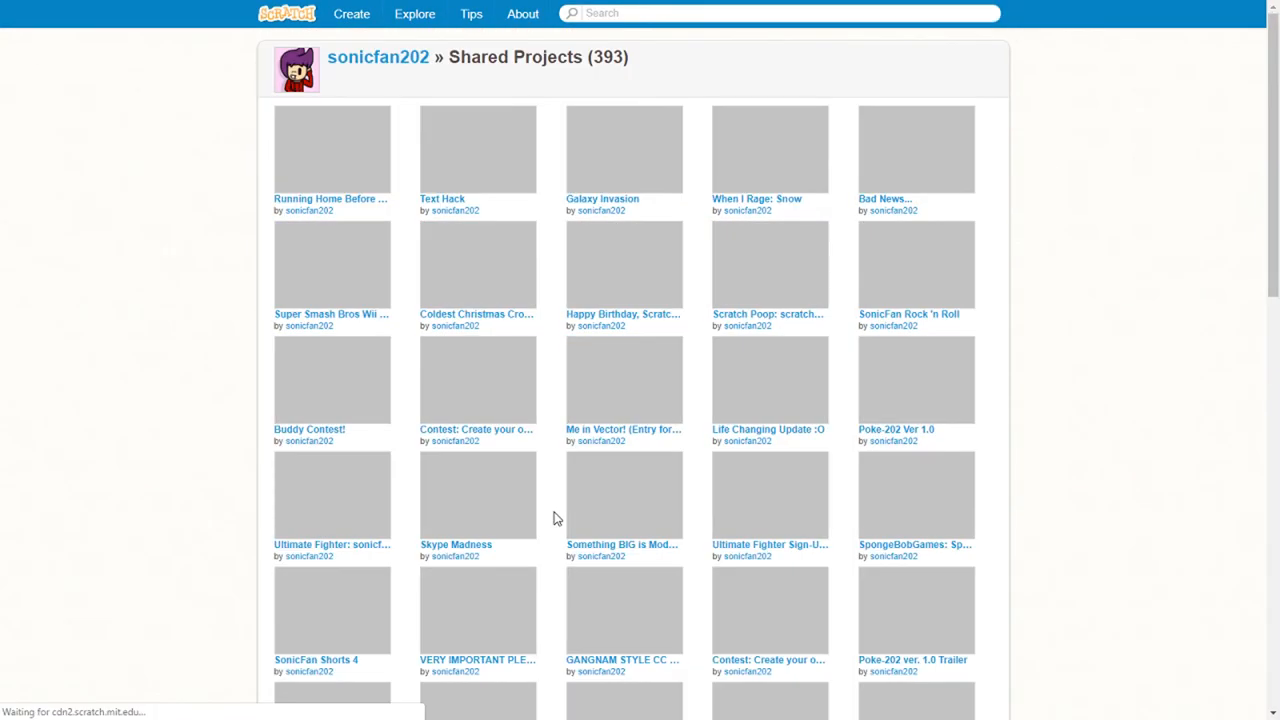
Scroll further down the shared projects and open the SonicFan Club - Test thumbnail
{"action": "scroll", "scroll_direction": "down", "scroll_amount": 3}
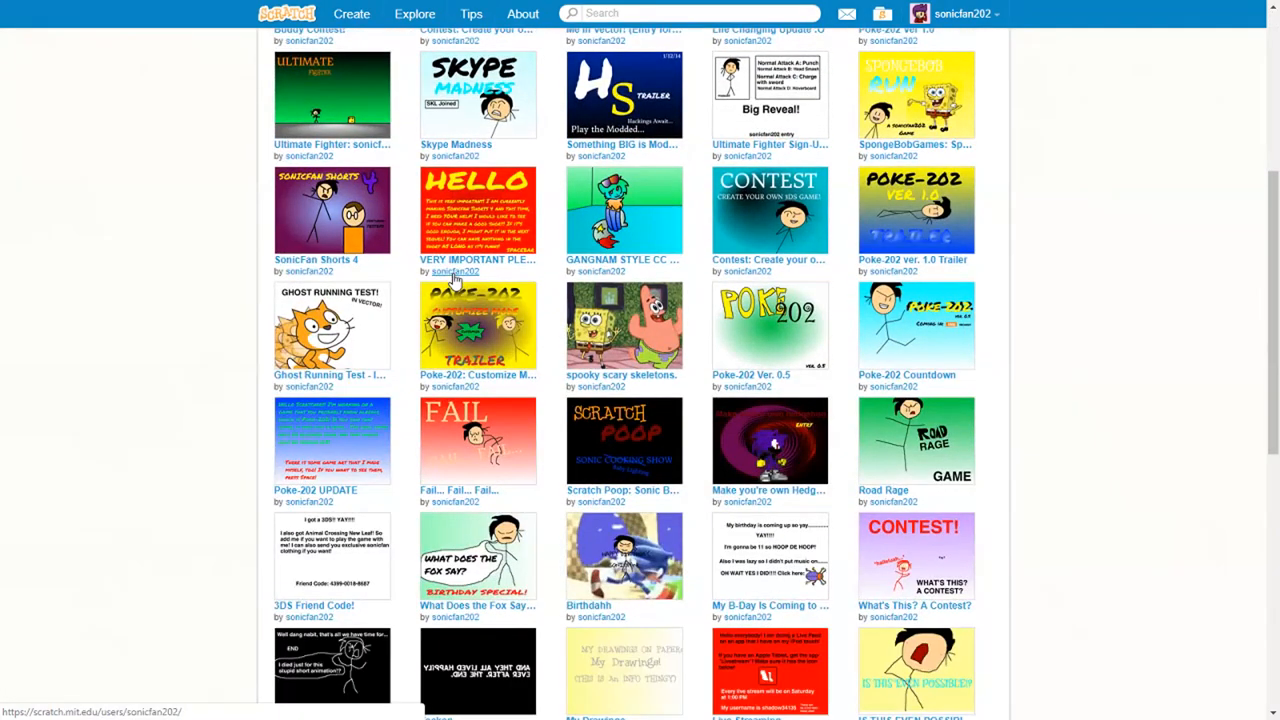
{"action": "scroll", "scroll_direction": "down", "scroll_amount": 3}
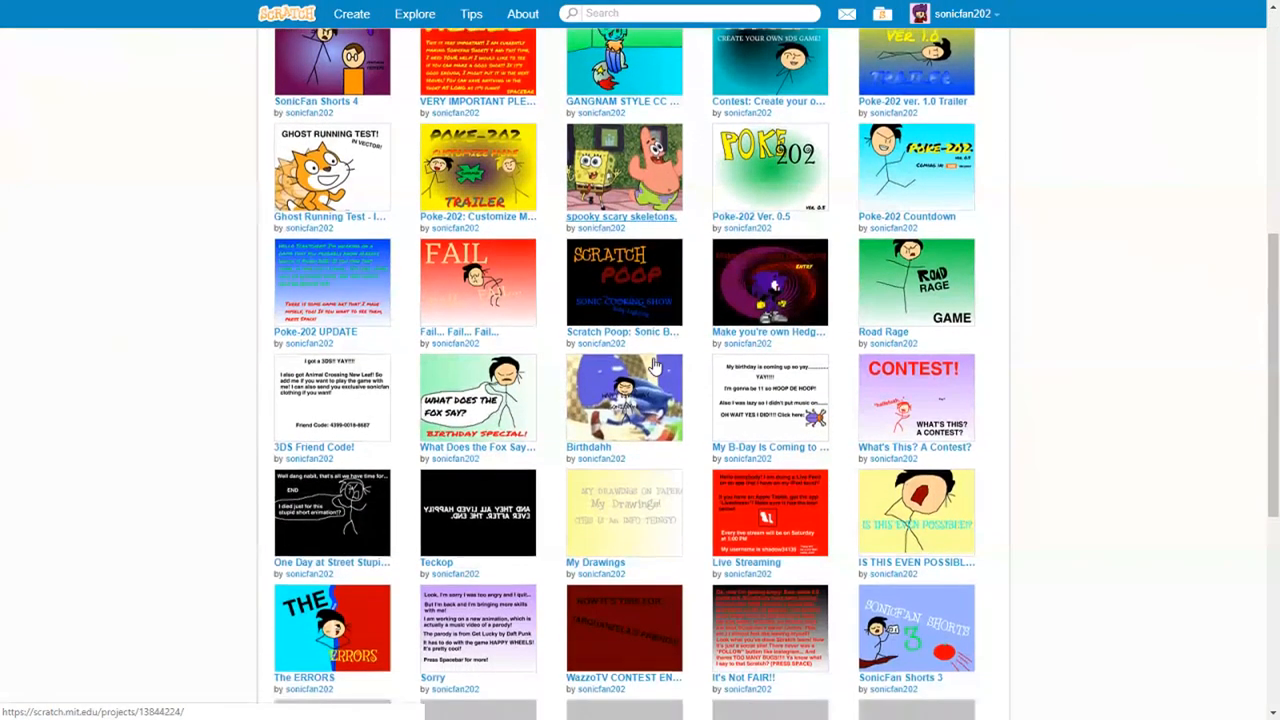
{"action": "scroll", "scroll_direction": "down", "scroll_amount": 3}
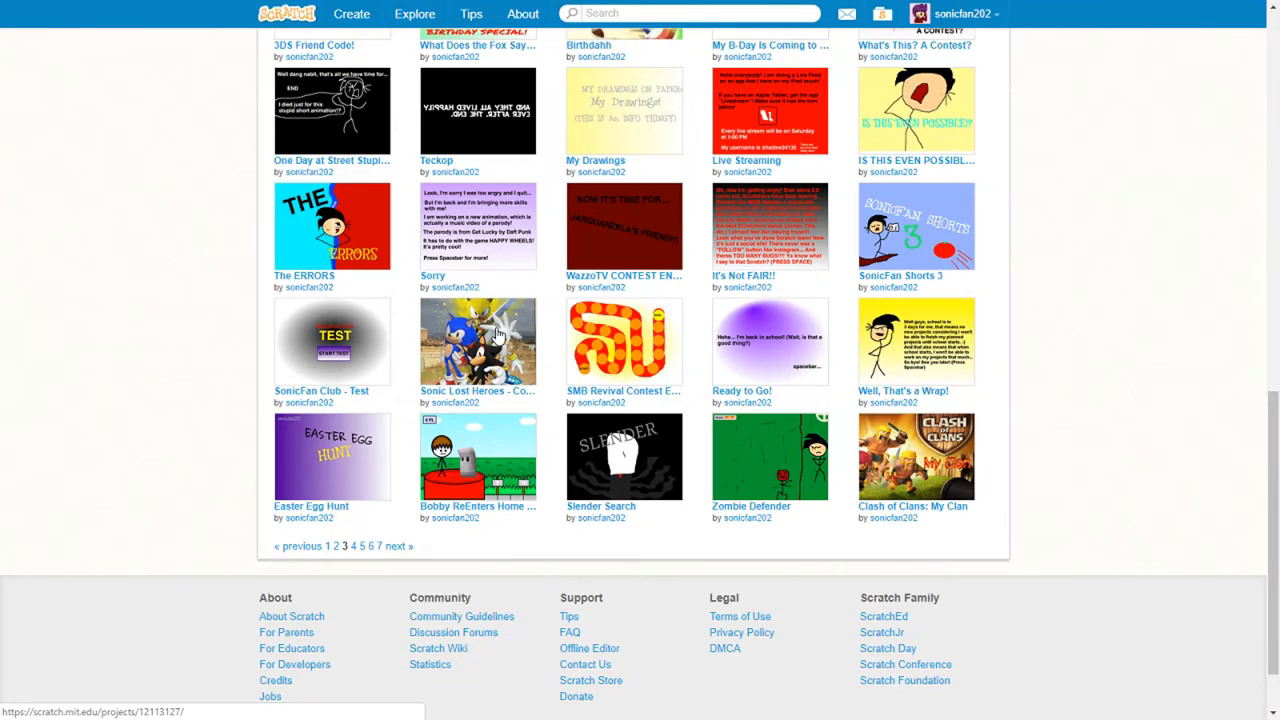
{"action": "left_click", "coordinate": [332, 341]}
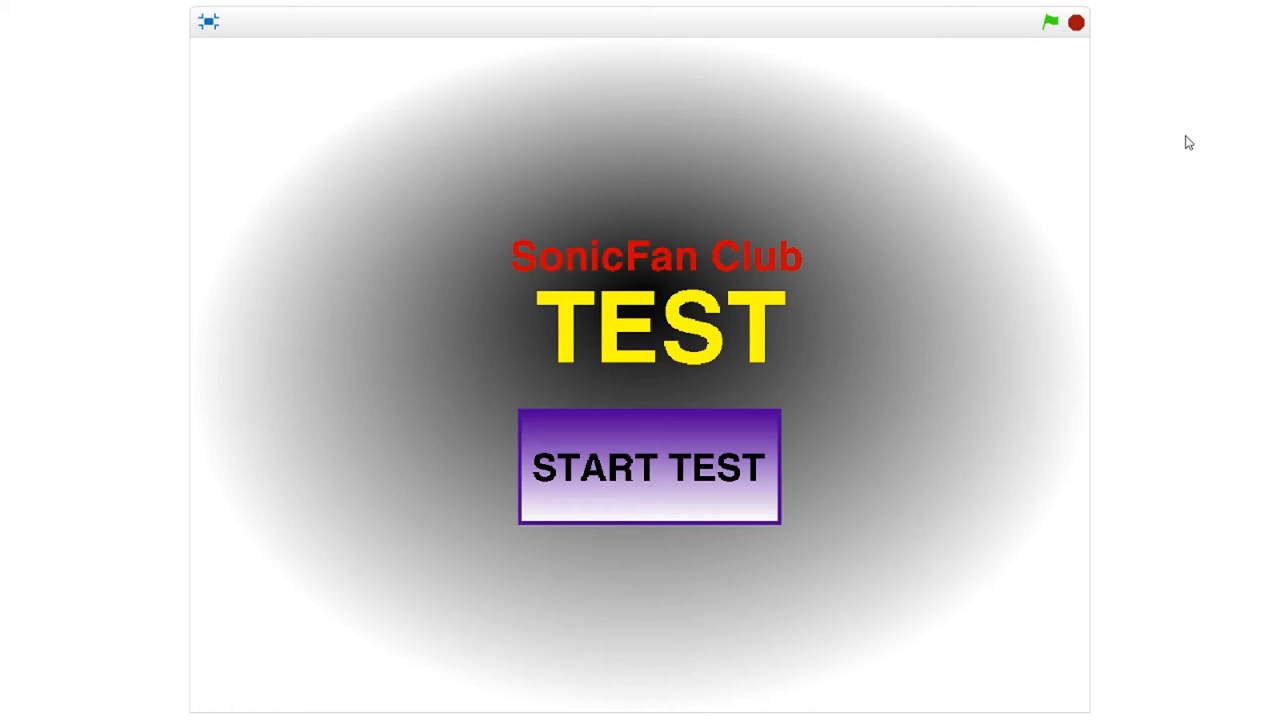
{"action": "mouse_move", "coordinate": [970, 360]}
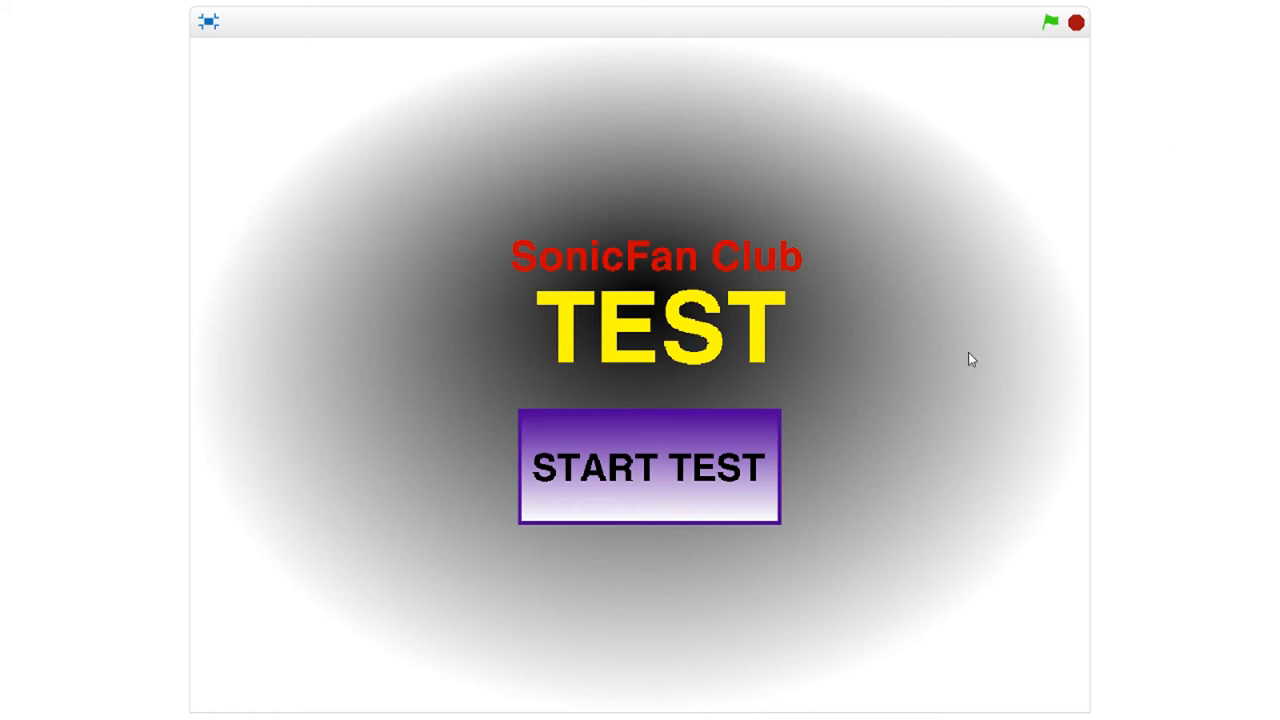
Start the quiz with the START TEST sprite on the full-screen stage
{"action": "left_click", "coordinate": [649, 467]}
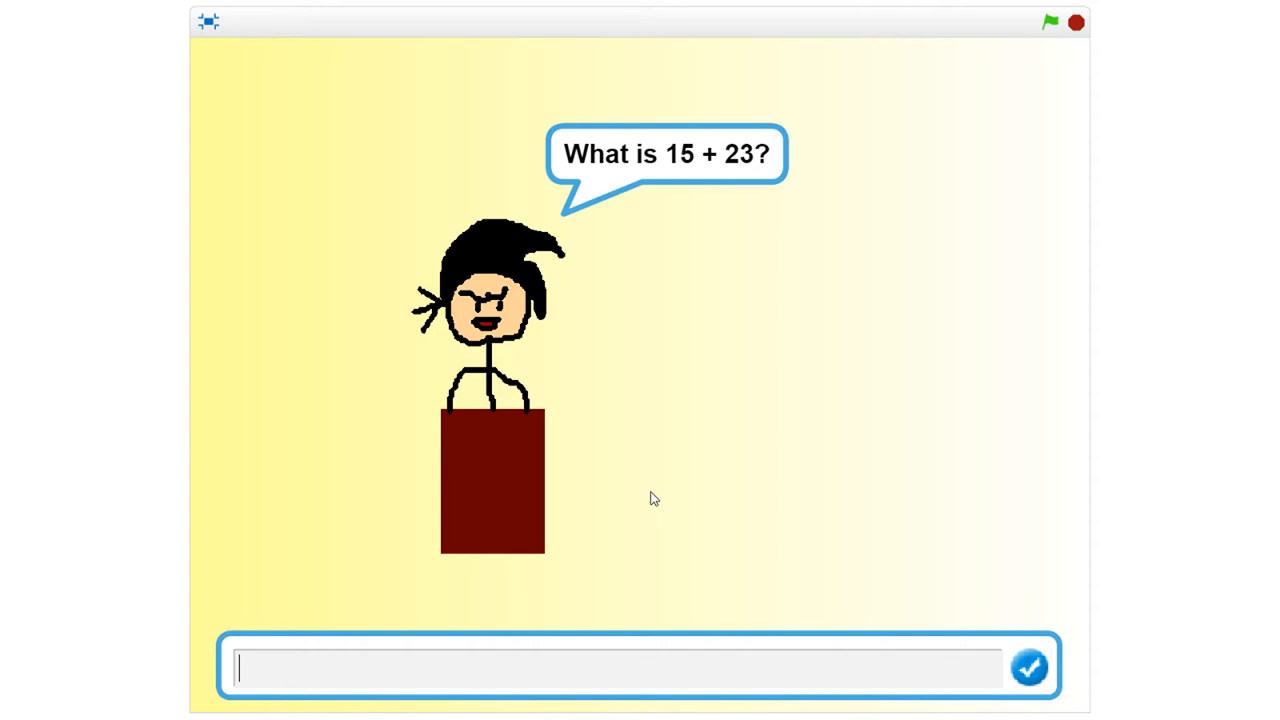
Submit answers to the addition and flying questions, entering 'P' in the ask box
{"action": "left_click", "coordinate": [1033, 664]}
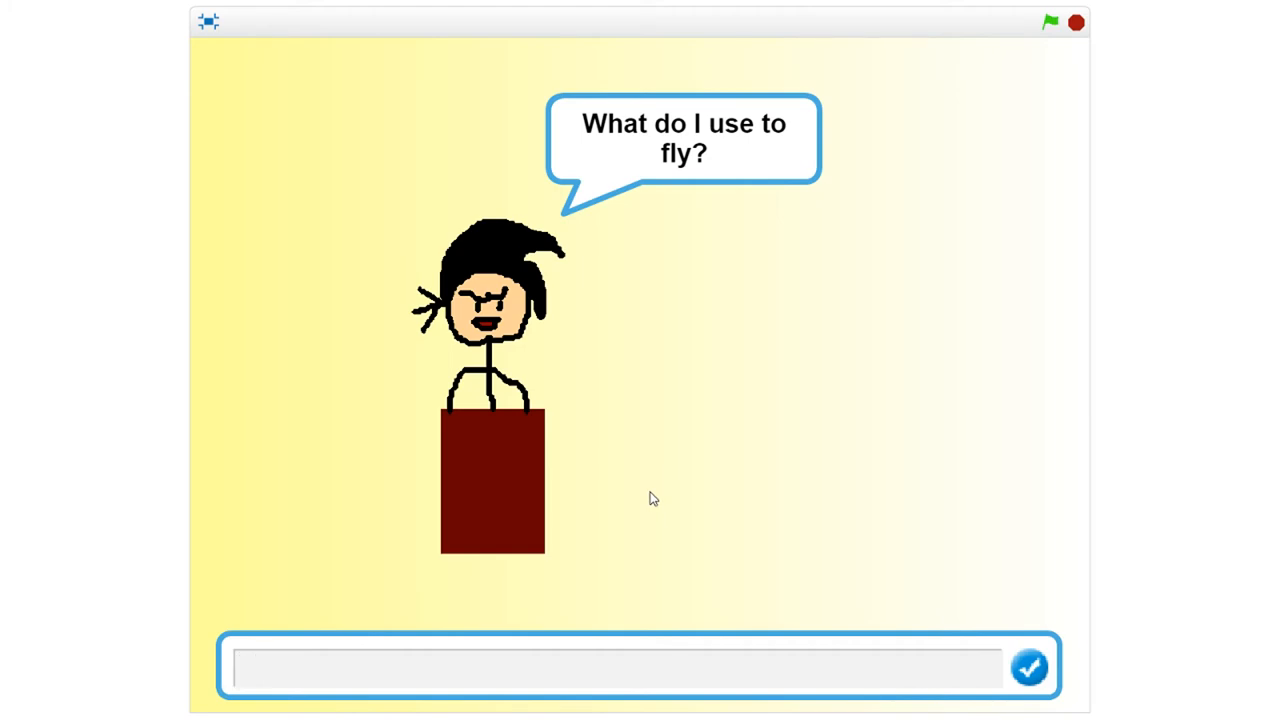
{"action": "left_click", "coordinate": [1032, 666]}
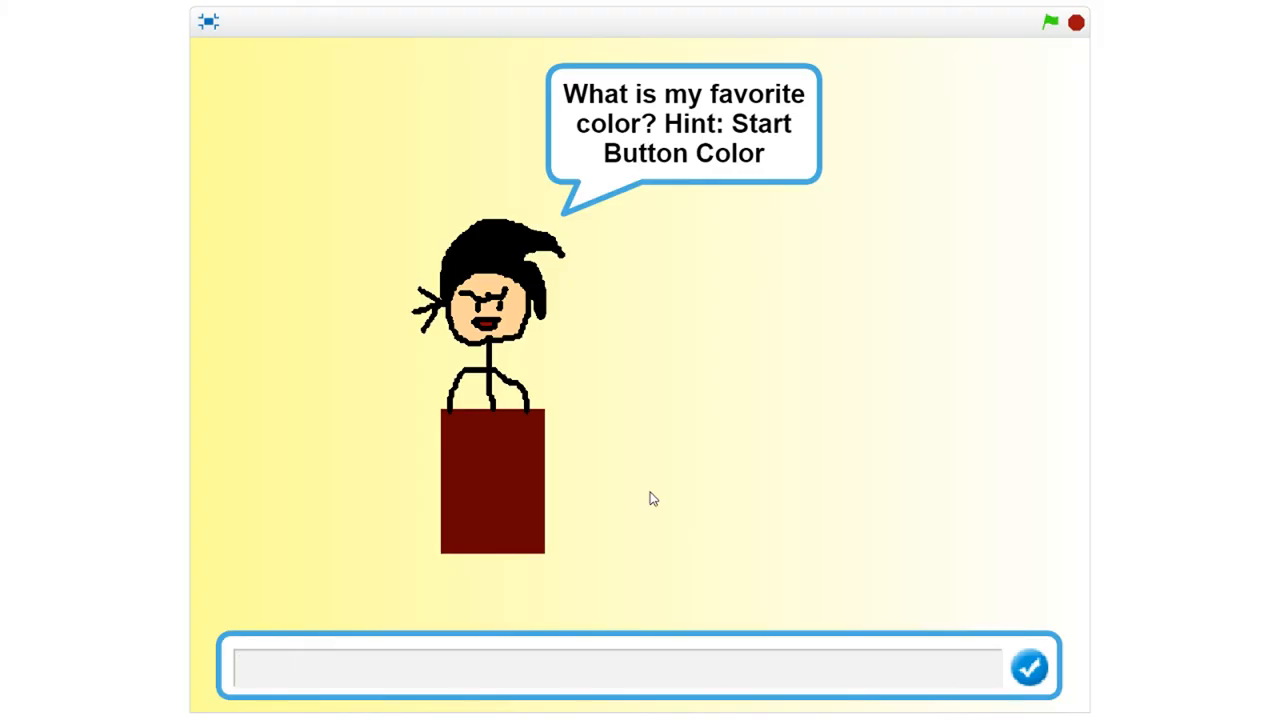
{"action": "type", "text": "P"}
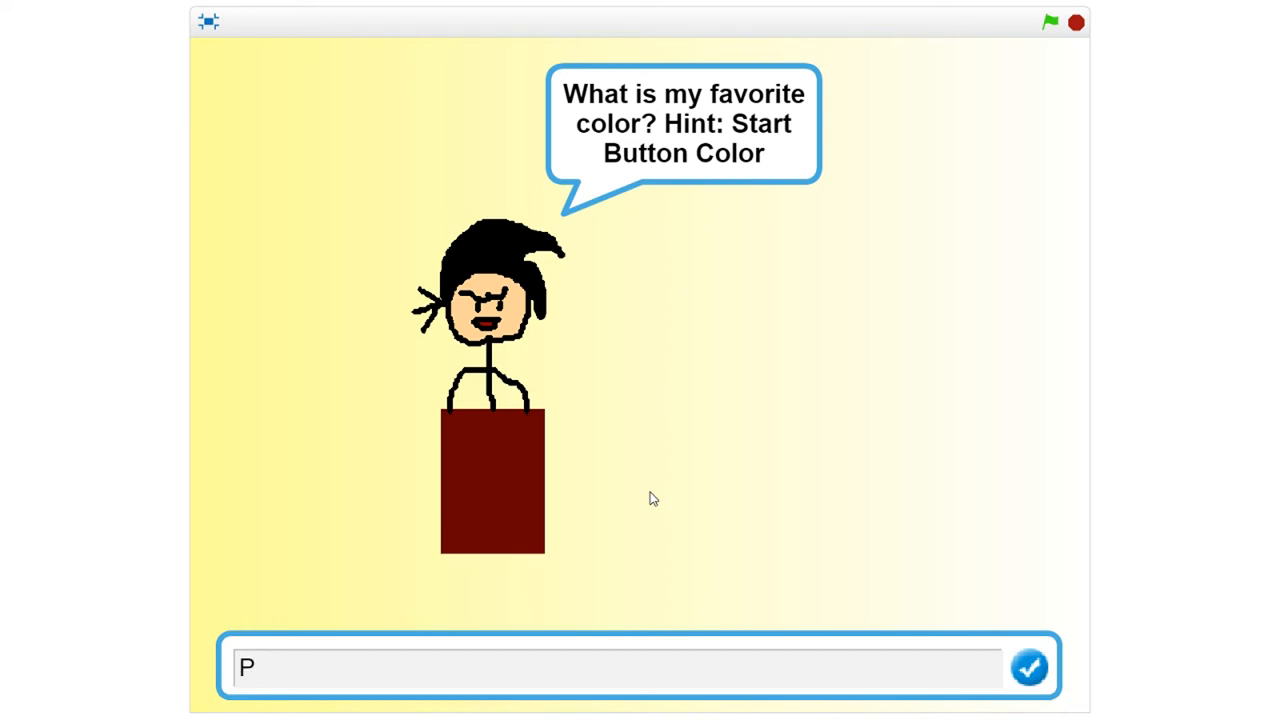
{"action": "left_click", "coordinate": [1031, 664]}
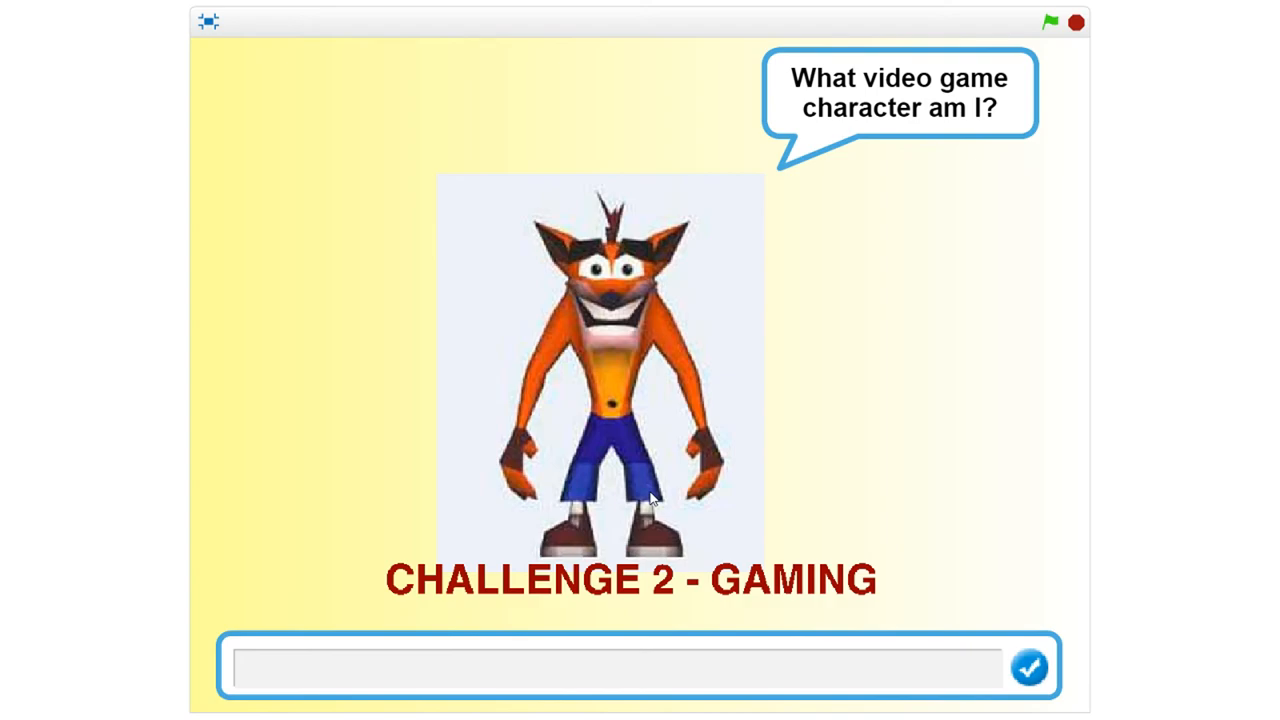
Select the character answer box, then open See inside to view the quiz scripts
{"action": "left_click", "coordinate": [600, 671]}
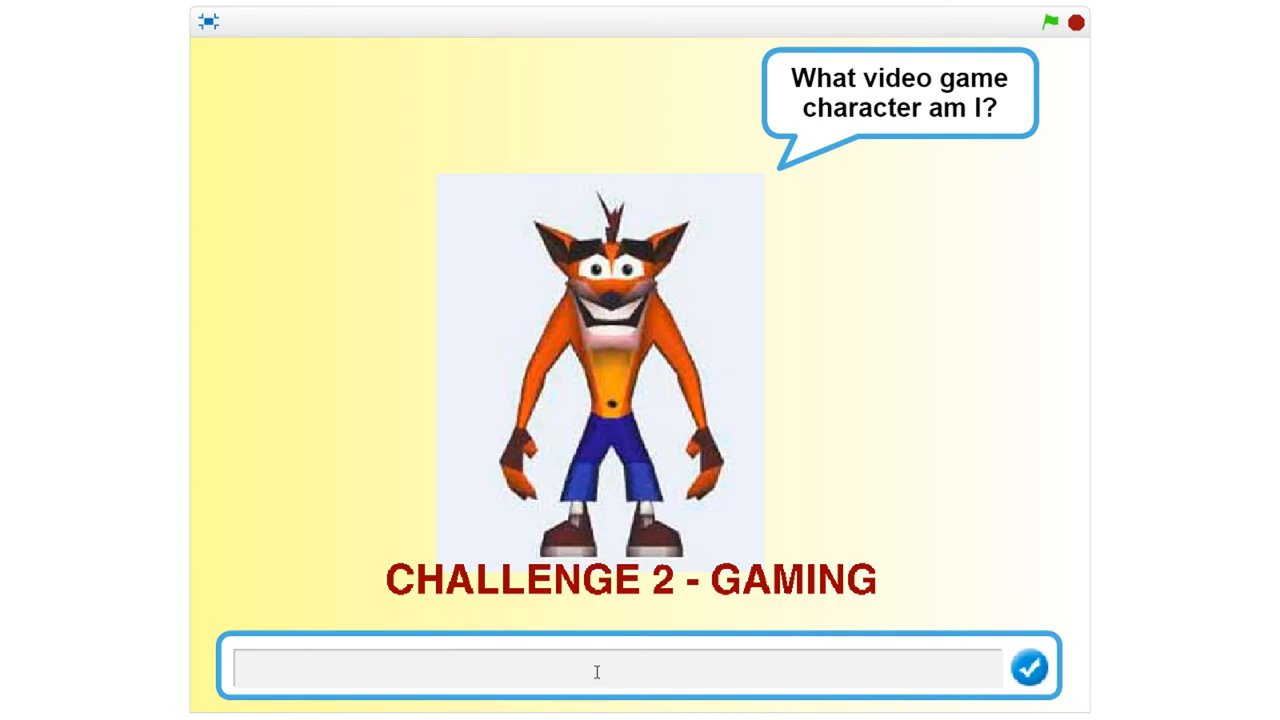
{"action": "mouse_move", "coordinate": [543, 656]}
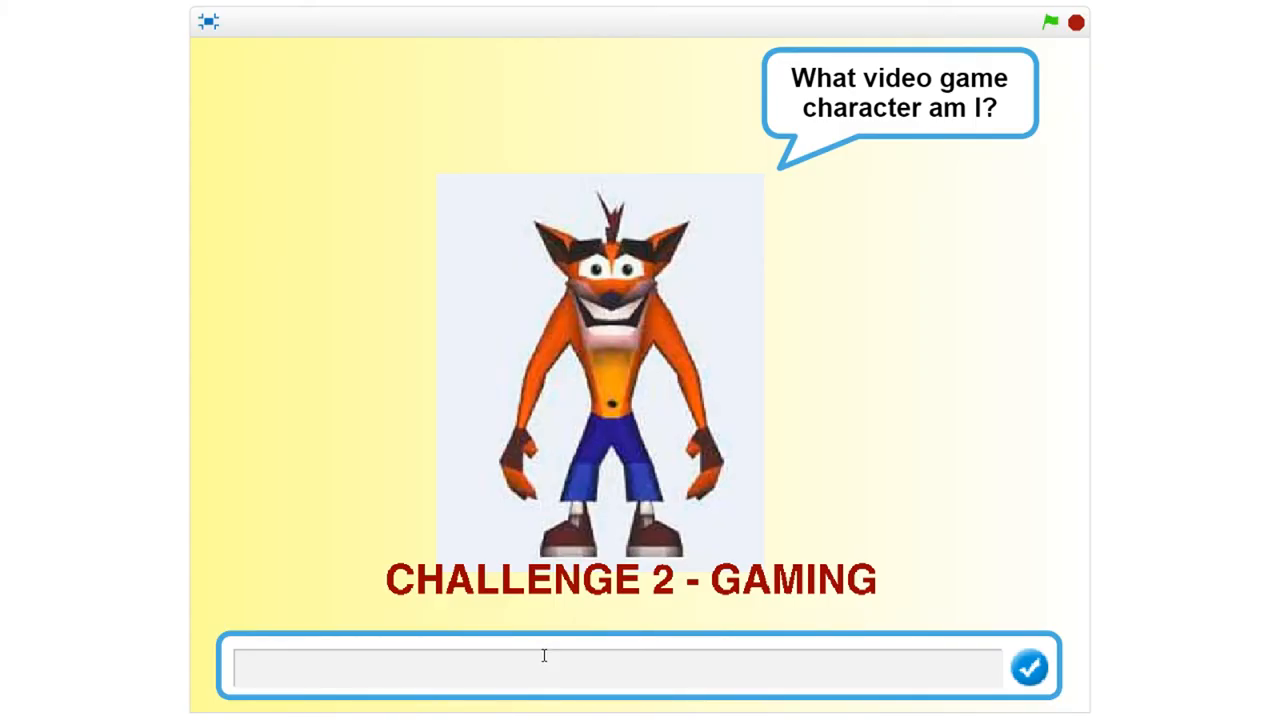
{"action": "mouse_move", "coordinate": [541, 661]}
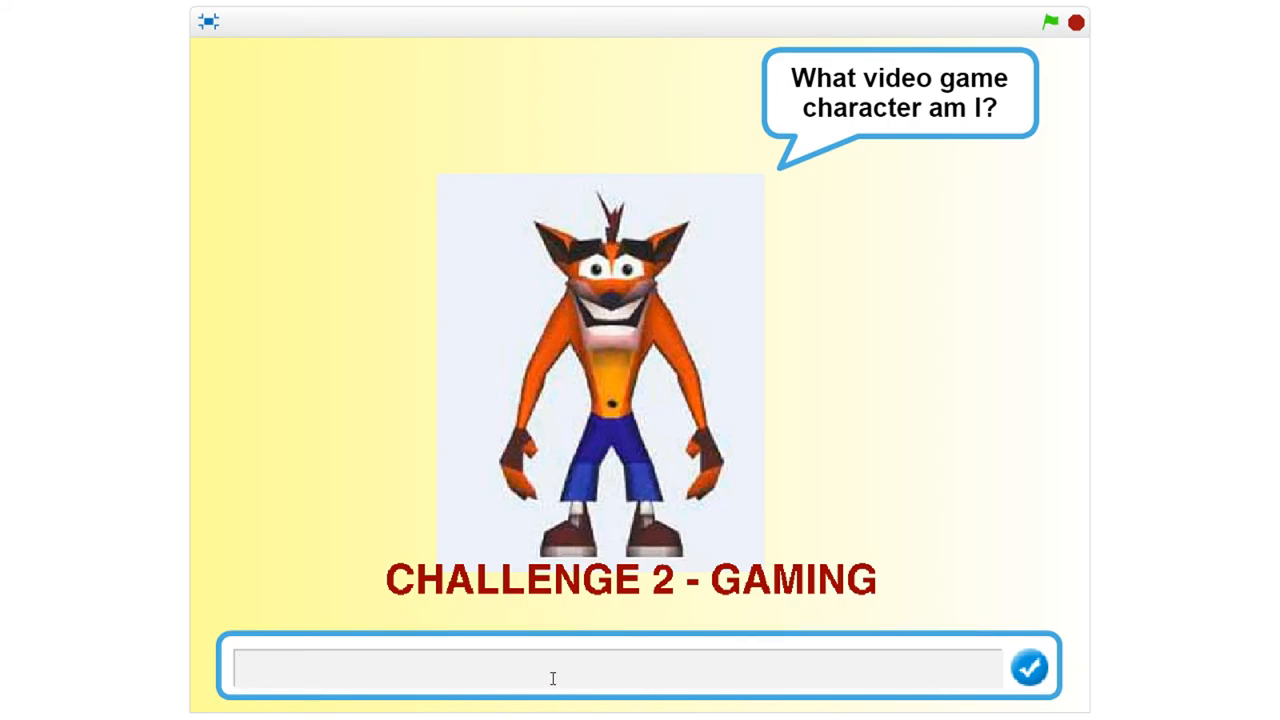
{"action": "left_click", "coordinate": [208, 24]}
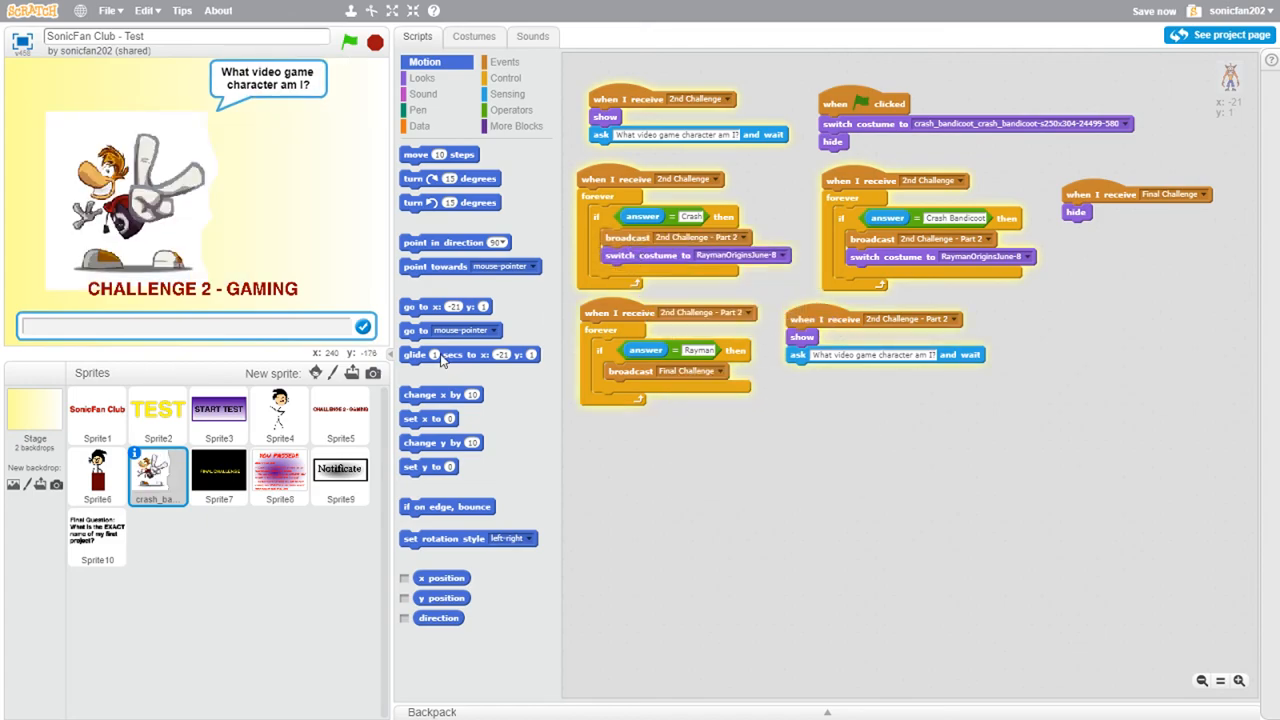
{"action": "mouse_move", "coordinate": [240, 335]}
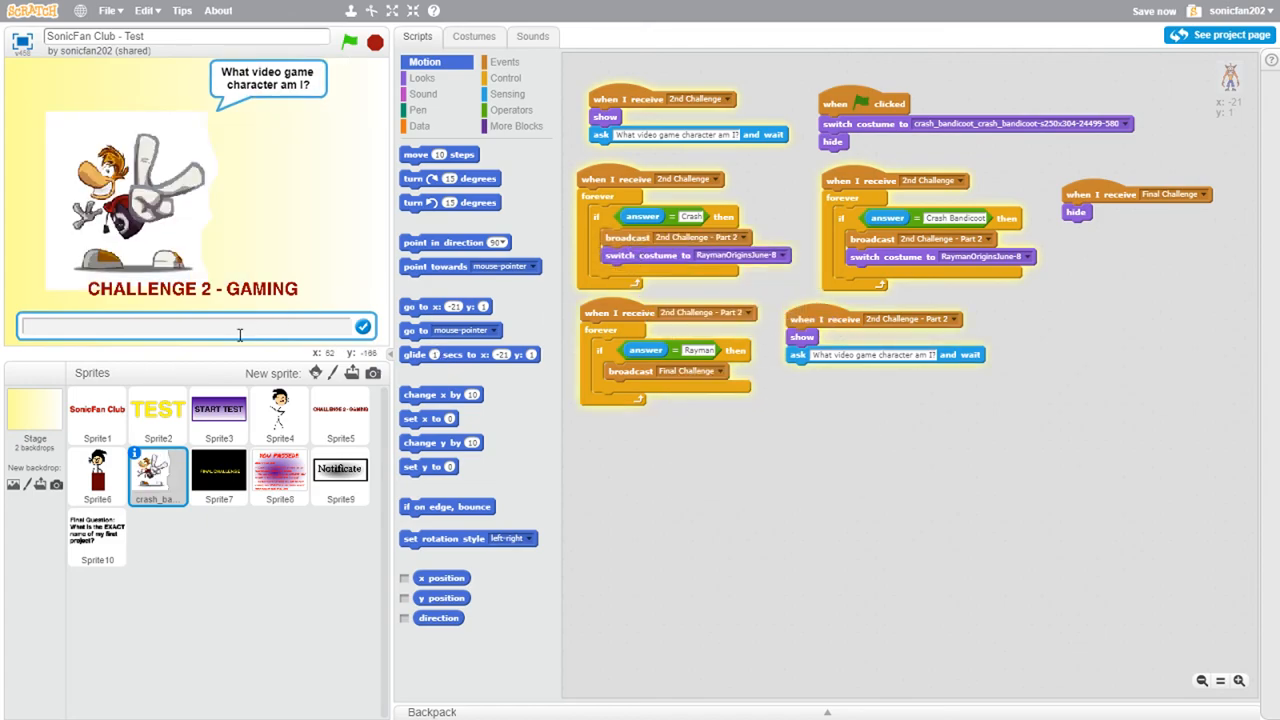
Drag through the Challenge 2 scripts to read the accepted answers like Crash and Rayman
{"action": "left_click_drag", "start_coordinate": [660, 371], "coordinate": [665, 491]}
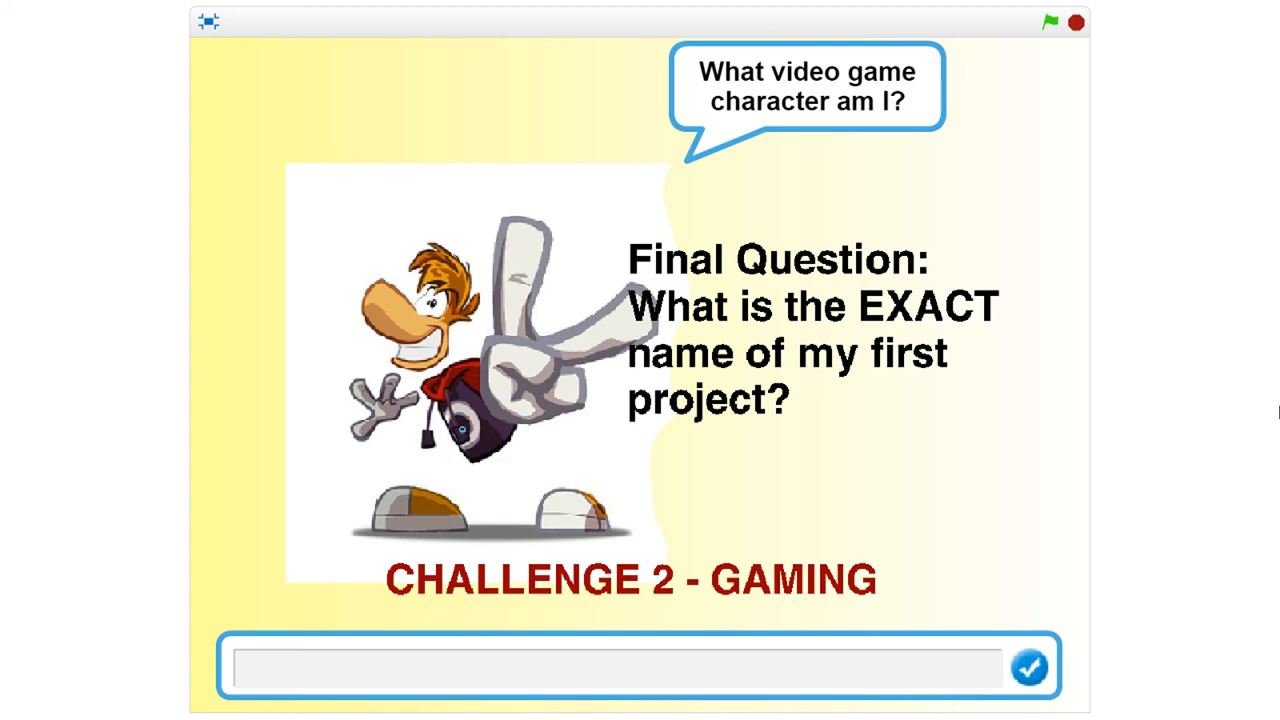
{"action": "mouse_move", "coordinate": [239, 24]}
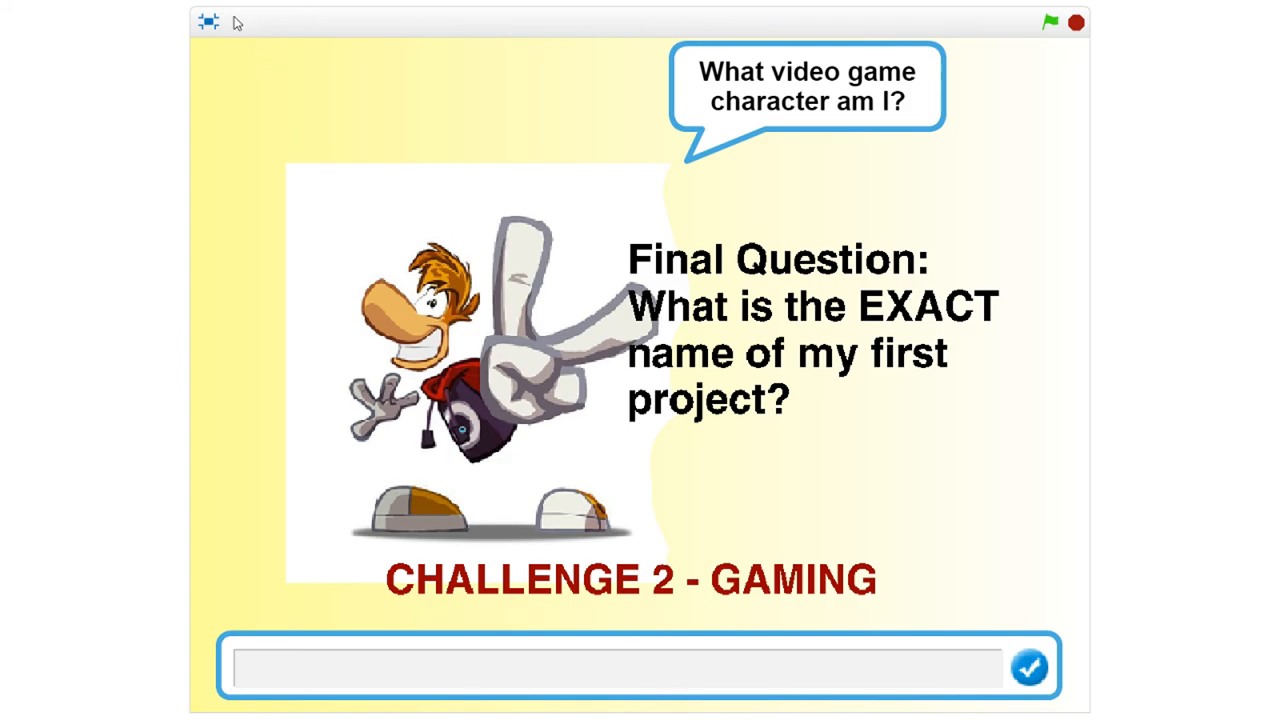
Toggle off full-screen mode on the stage
{"action": "left_click", "coordinate": [210, 22]}
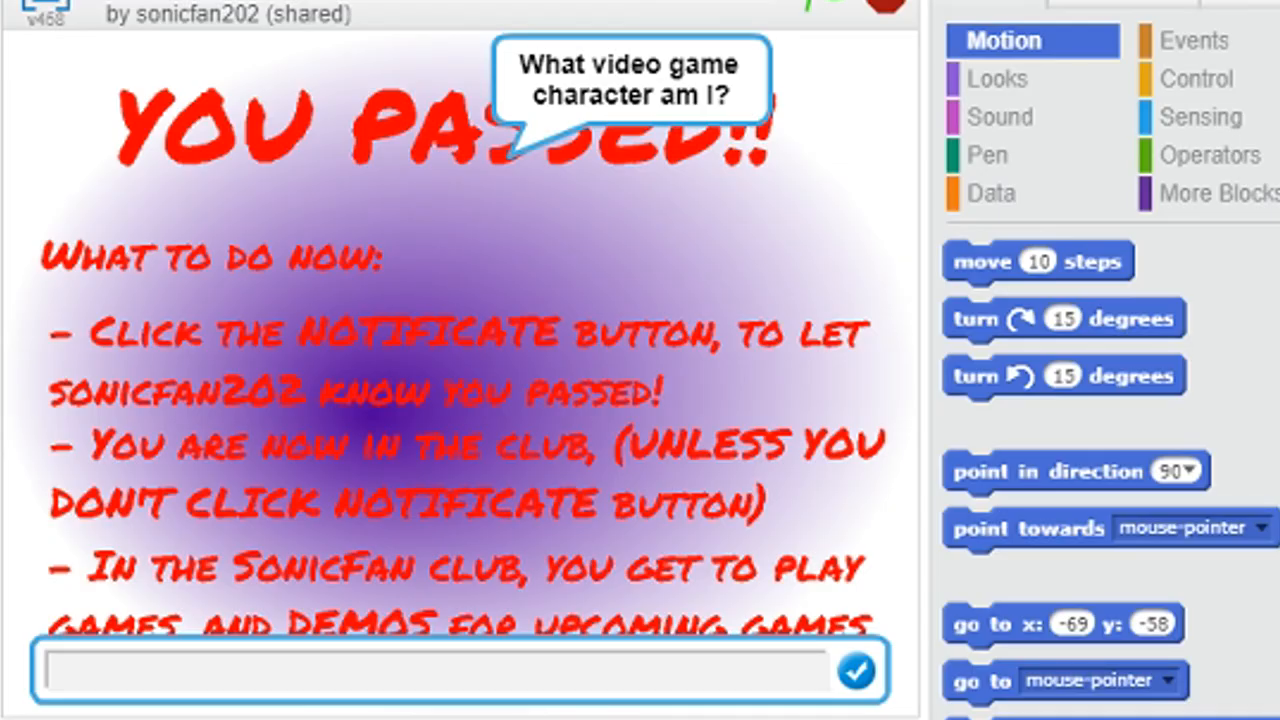
{"action": "mouse_move", "coordinate": [330, 665]}
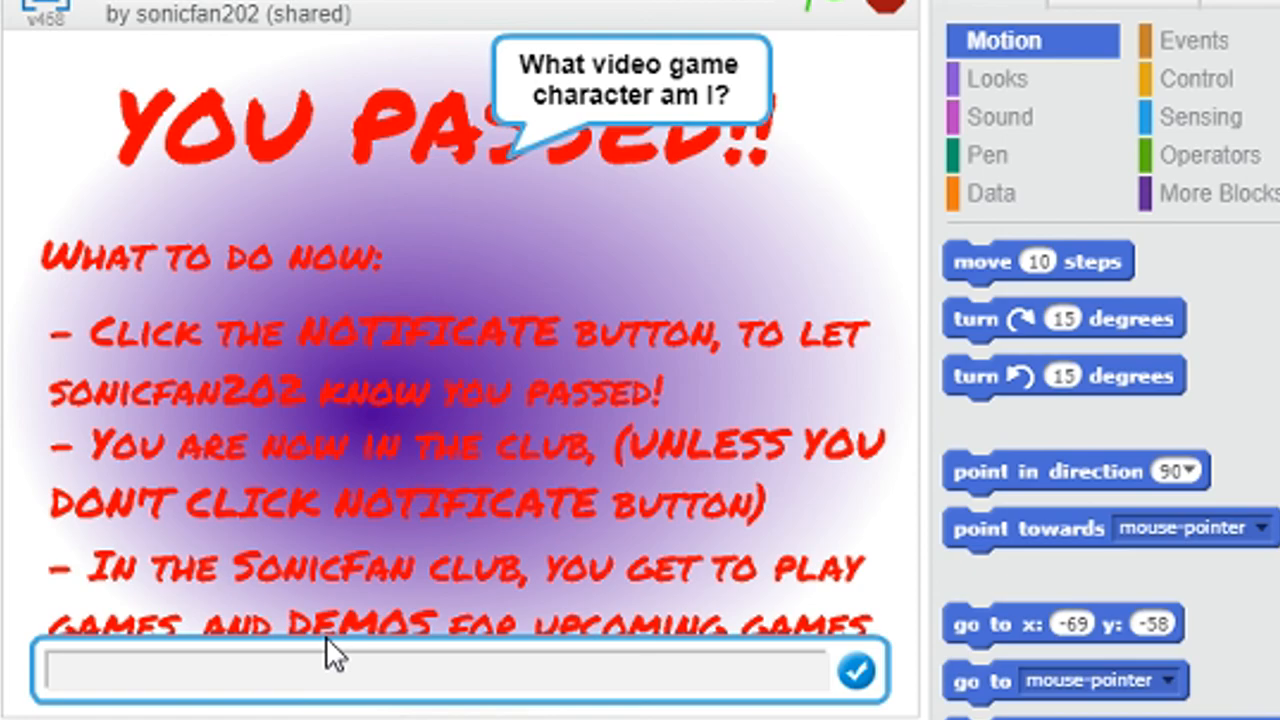